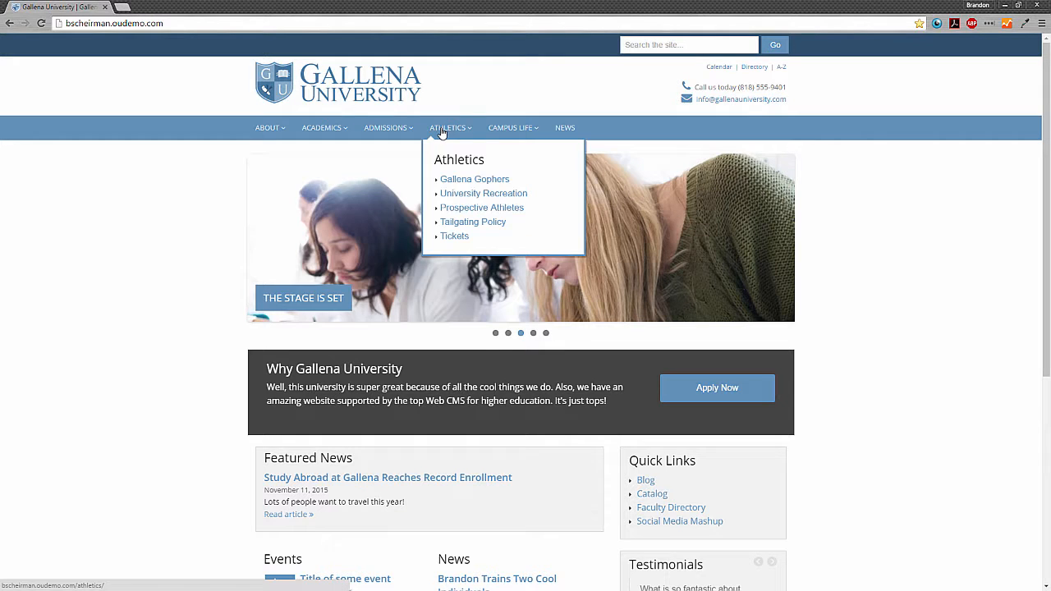
Step: Open the Athletics Tickets page and follow its footer link to the OU Campus login
{"action": "left_click", "coordinate": [453, 236]}
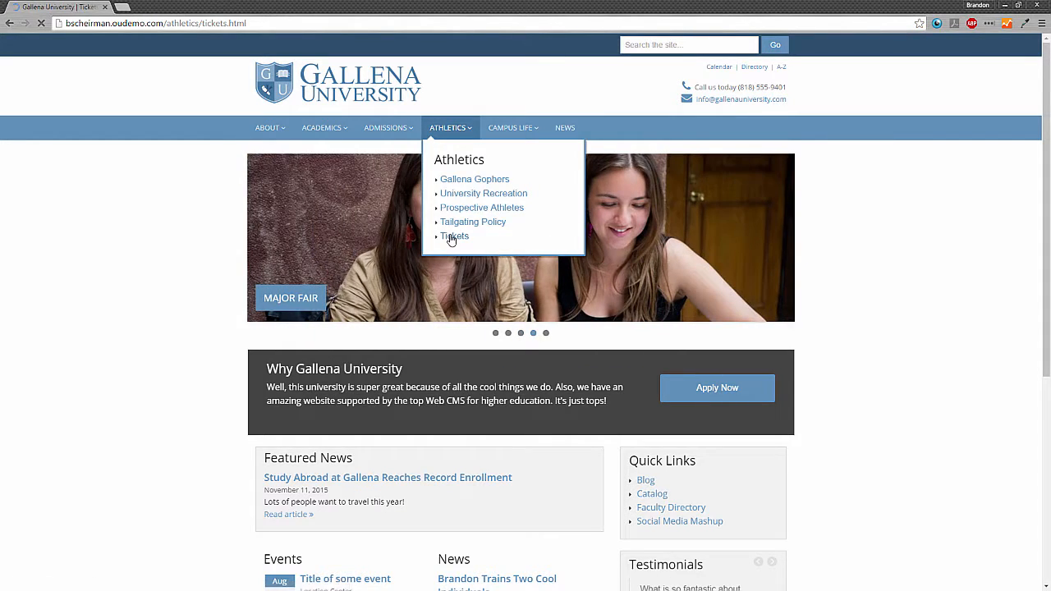
{"action": "left_click", "coordinate": [453, 236]}
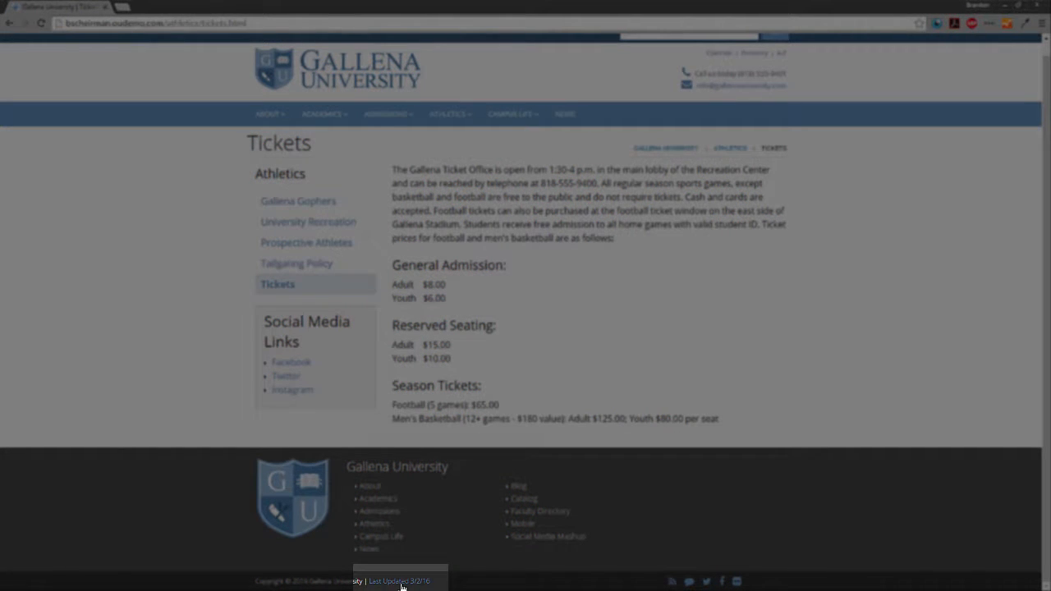
{"action": "left_click", "coordinate": [399, 582]}
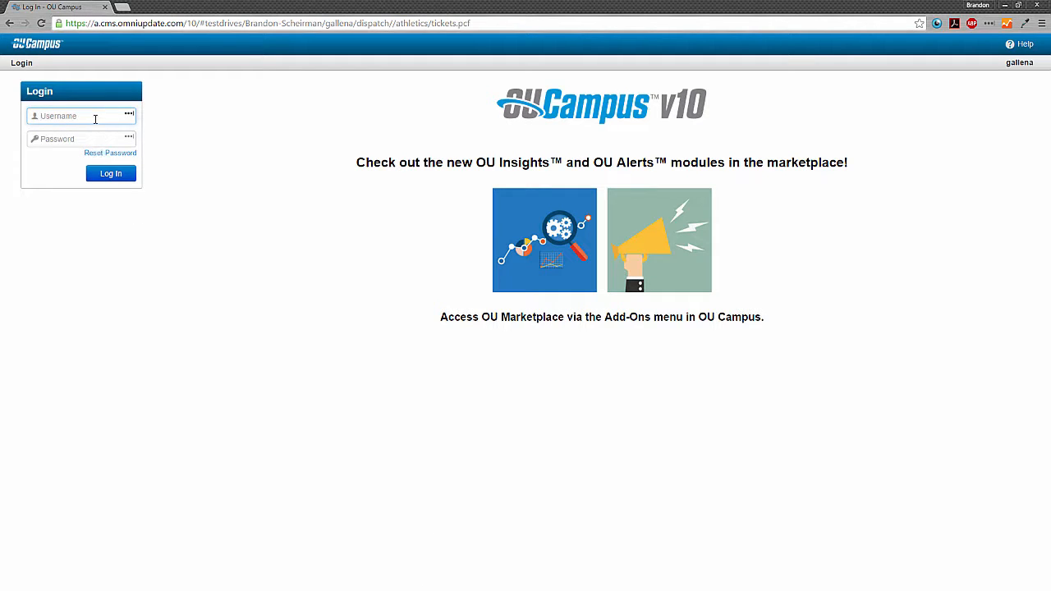
Step: Log in as user 'brandon' to open the Tickets page in its editing view
{"action": "type", "text": "brandon"}
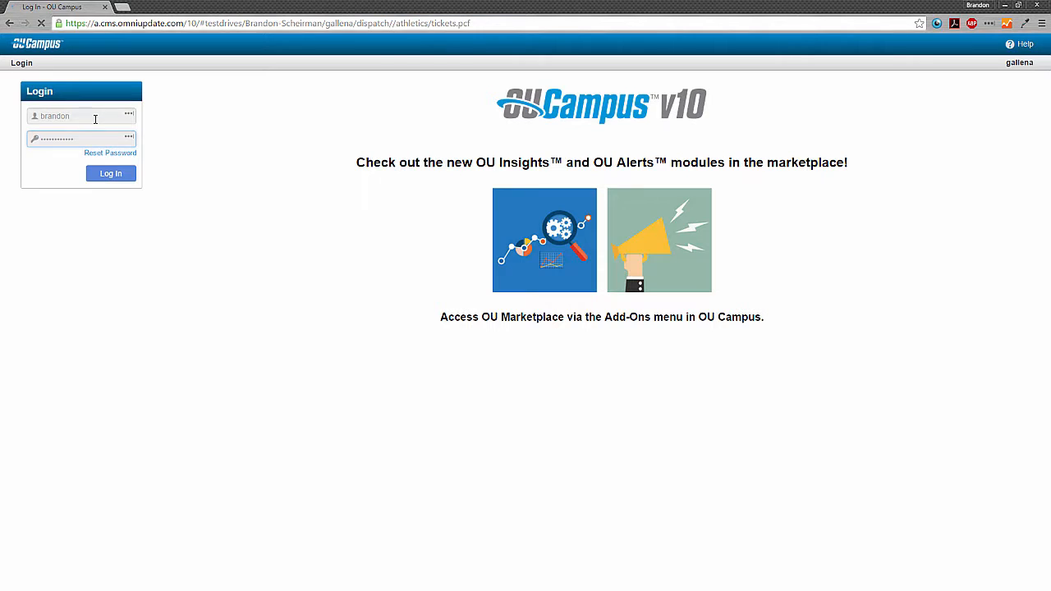
{"action": "left_click", "coordinate": [111, 174]}
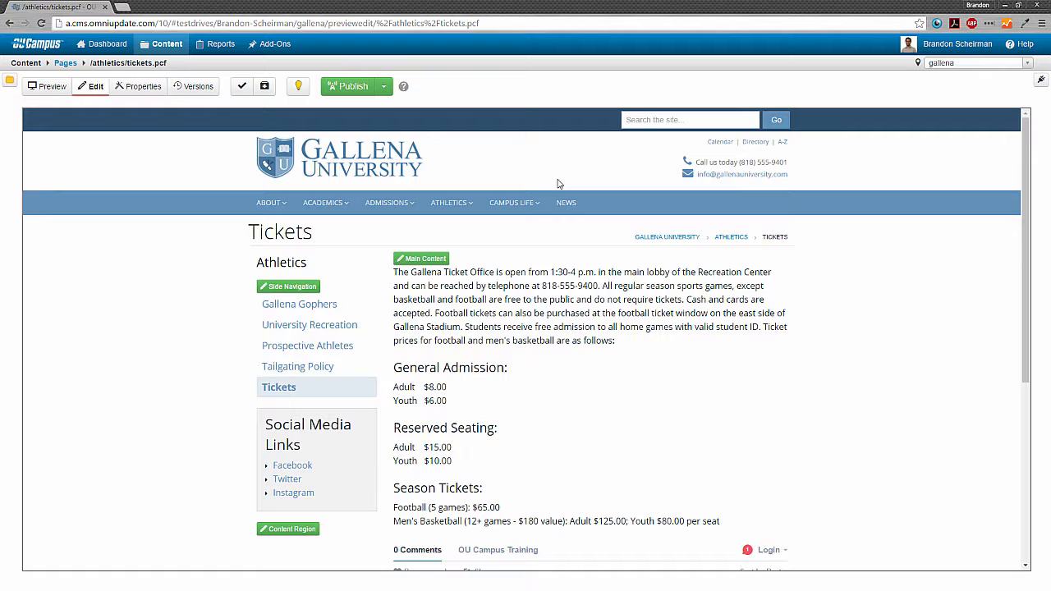
{"action": "mouse_move", "coordinate": [279, 66]}
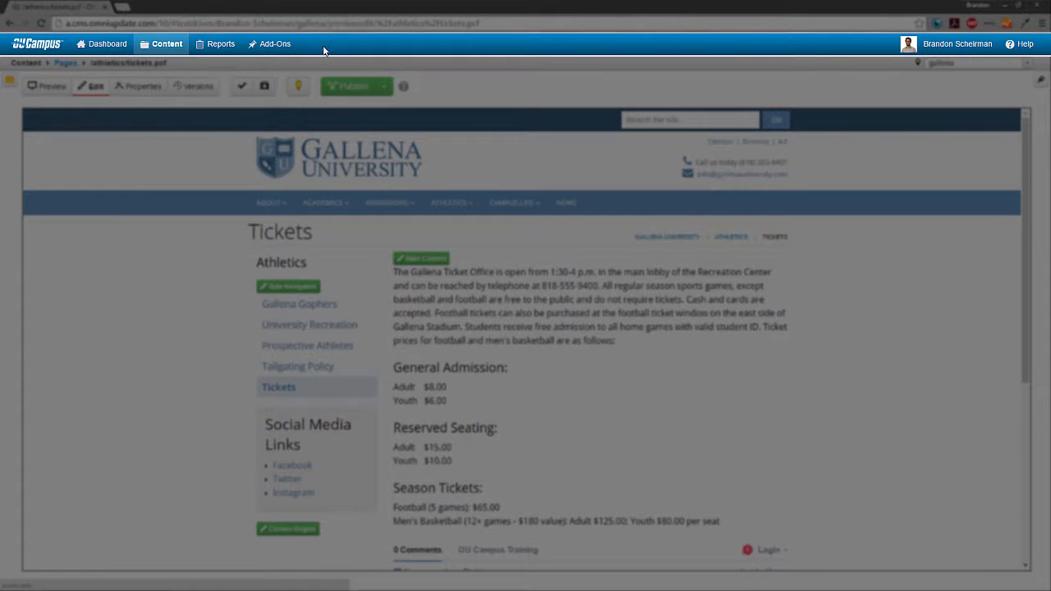
{"action": "mouse_move", "coordinate": [890, 49]}
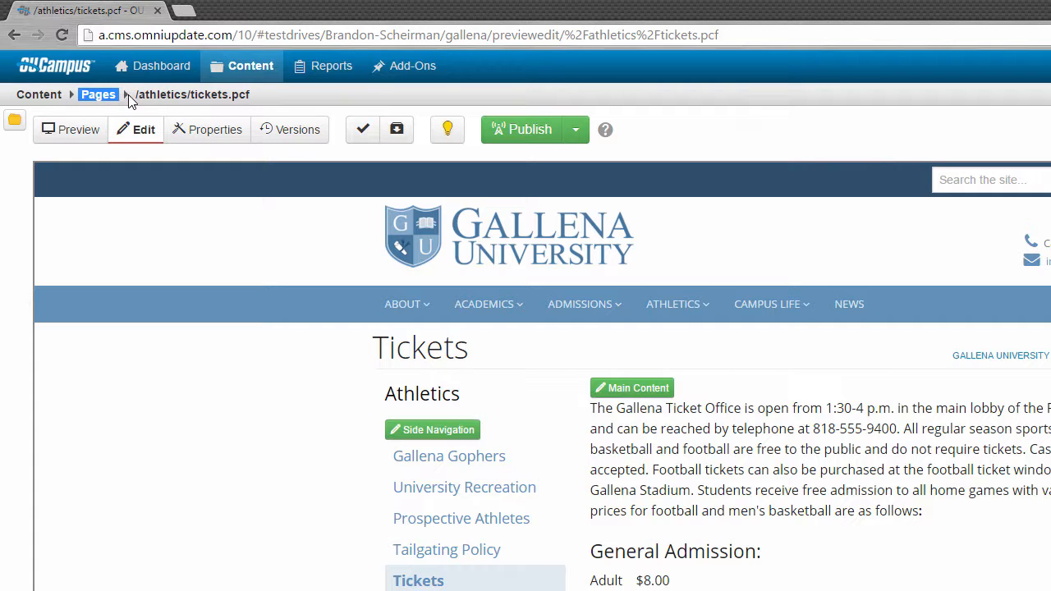
{"action": "left_click", "coordinate": [190, 94]}
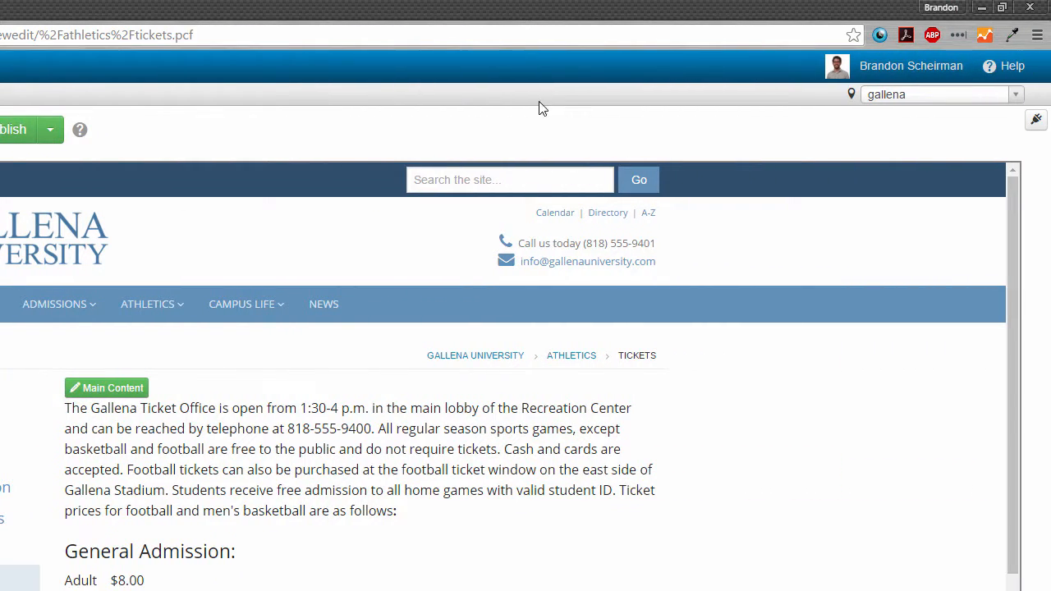
{"action": "mouse_move", "coordinate": [1027, 107]}
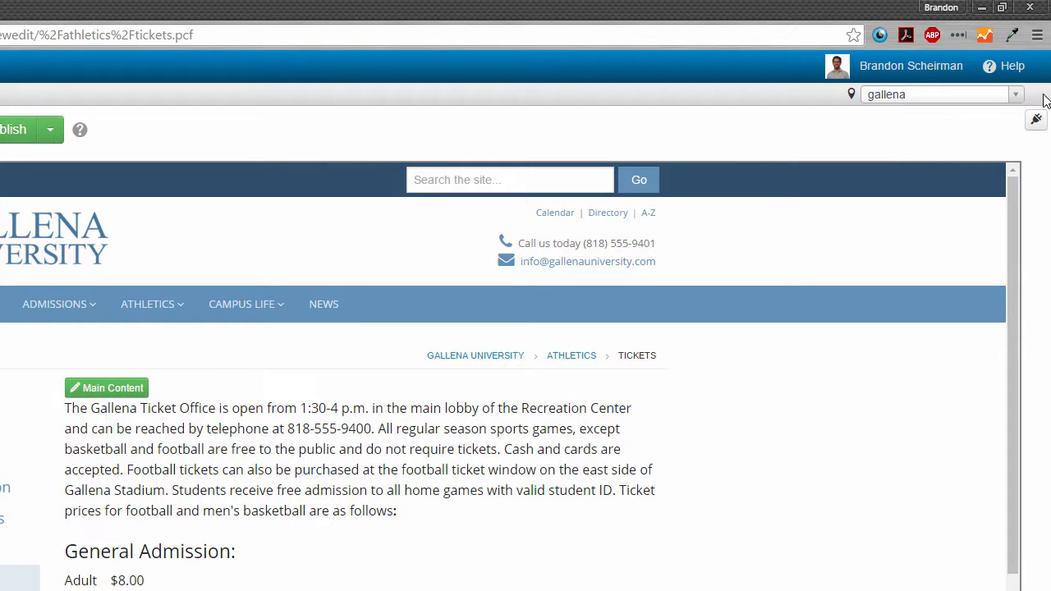
{"action": "left_click", "coordinate": [1015, 93]}
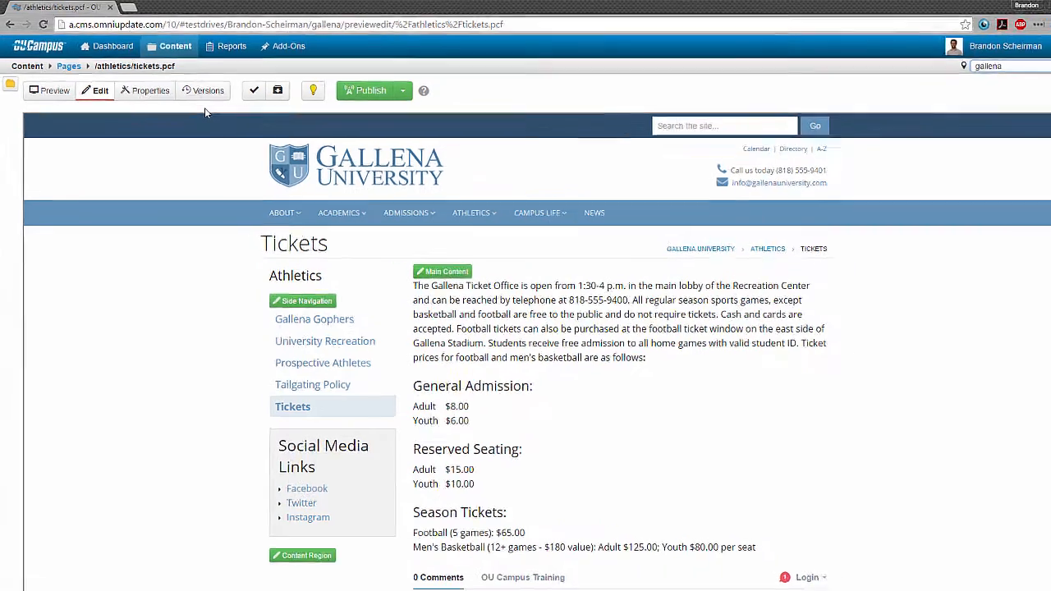
Step: Browse the Reports, Content and Dashboard menus from the navigation bar
{"action": "left_click", "coordinate": [332, 65]}
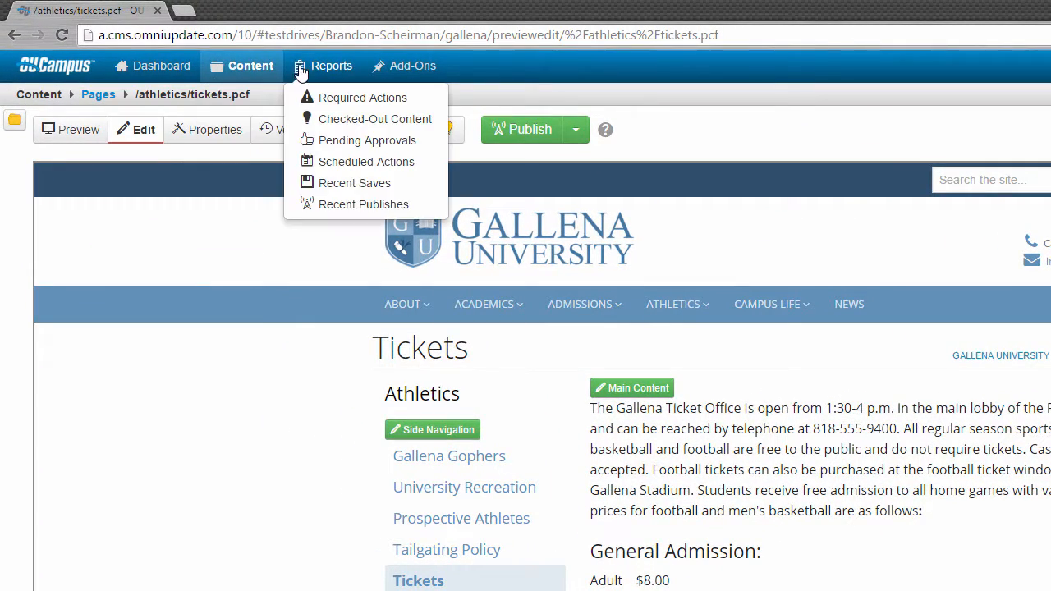
{"action": "left_click", "coordinate": [250, 66]}
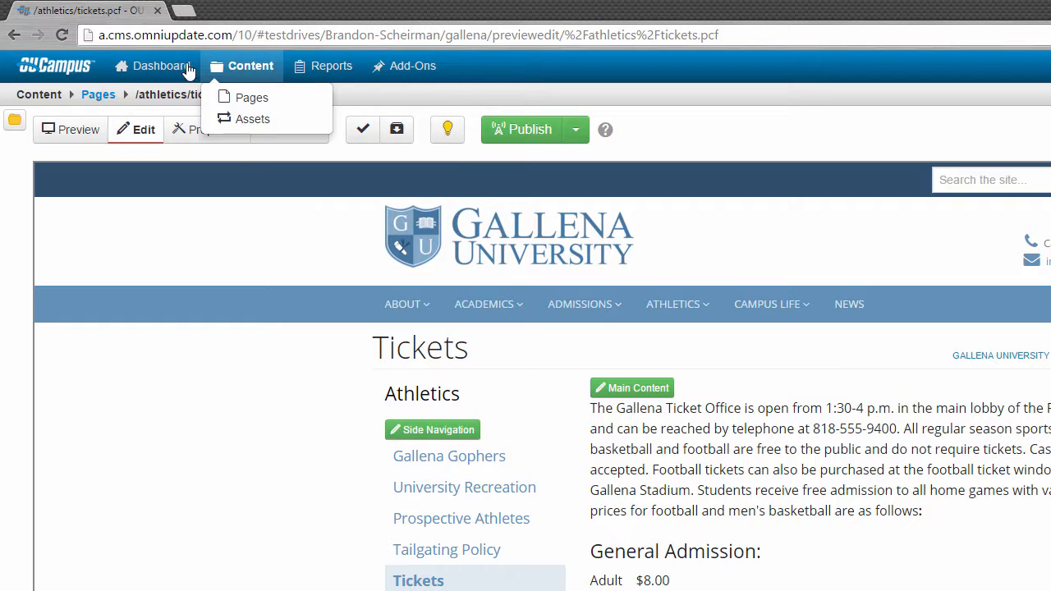
{"action": "left_click", "coordinate": [161, 65]}
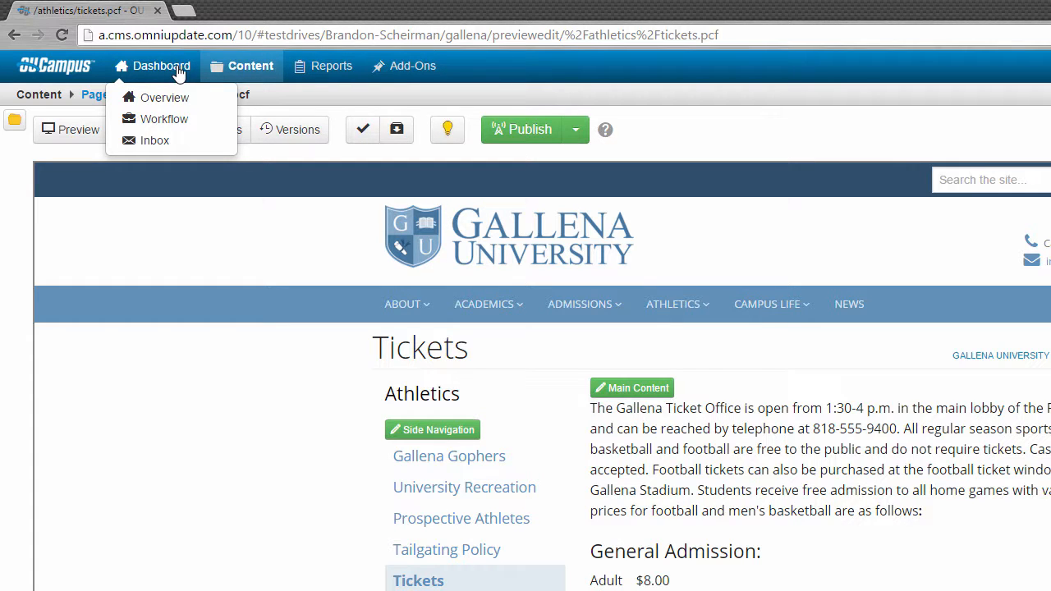
{"action": "mouse_move", "coordinate": [189, 74]}
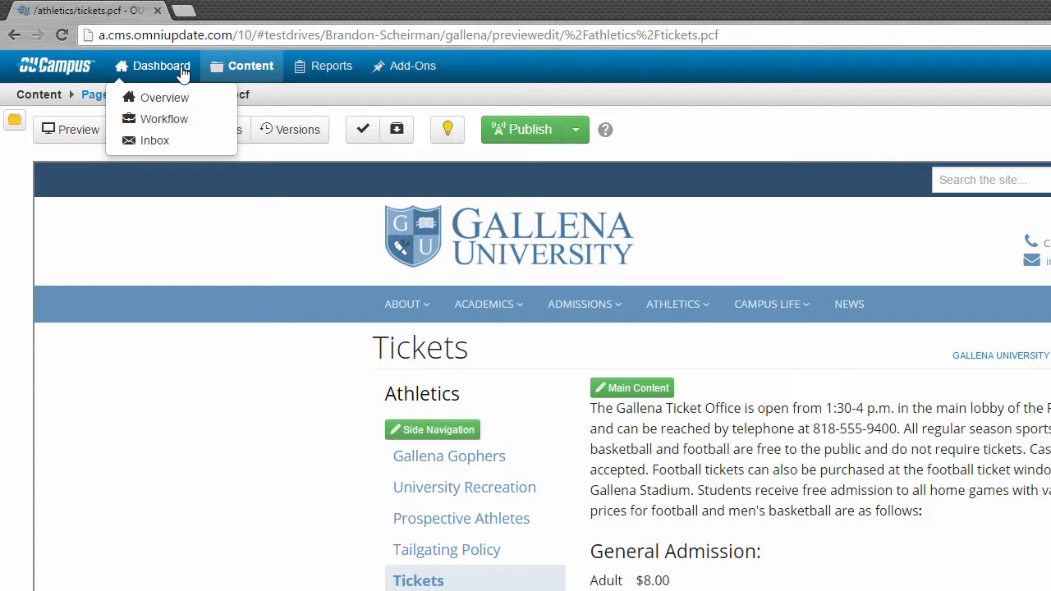
{"action": "mouse_move", "coordinate": [165, 98]}
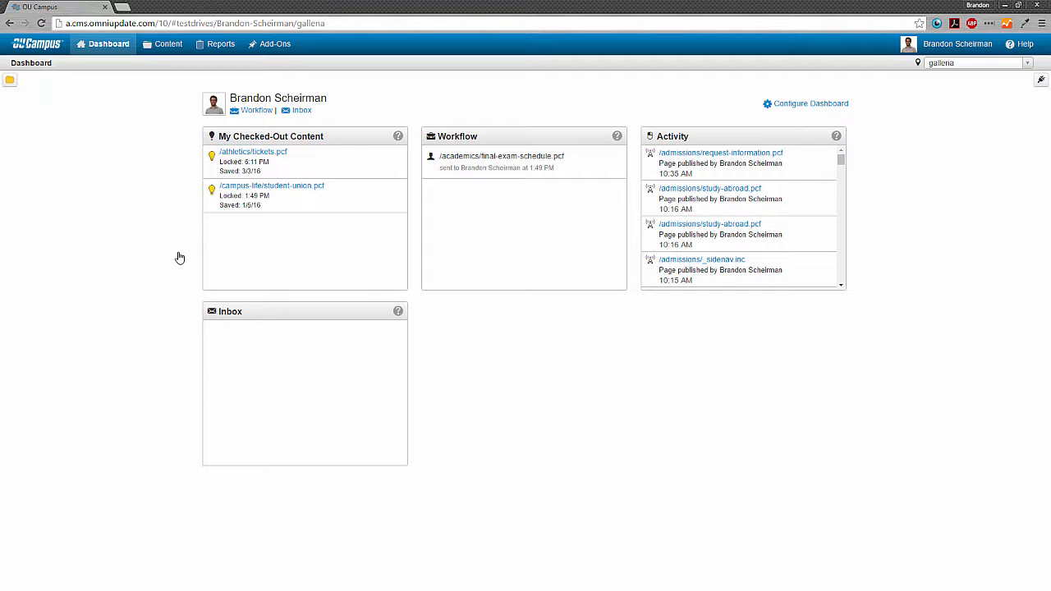
{"action": "mouse_move", "coordinate": [299, 308]}
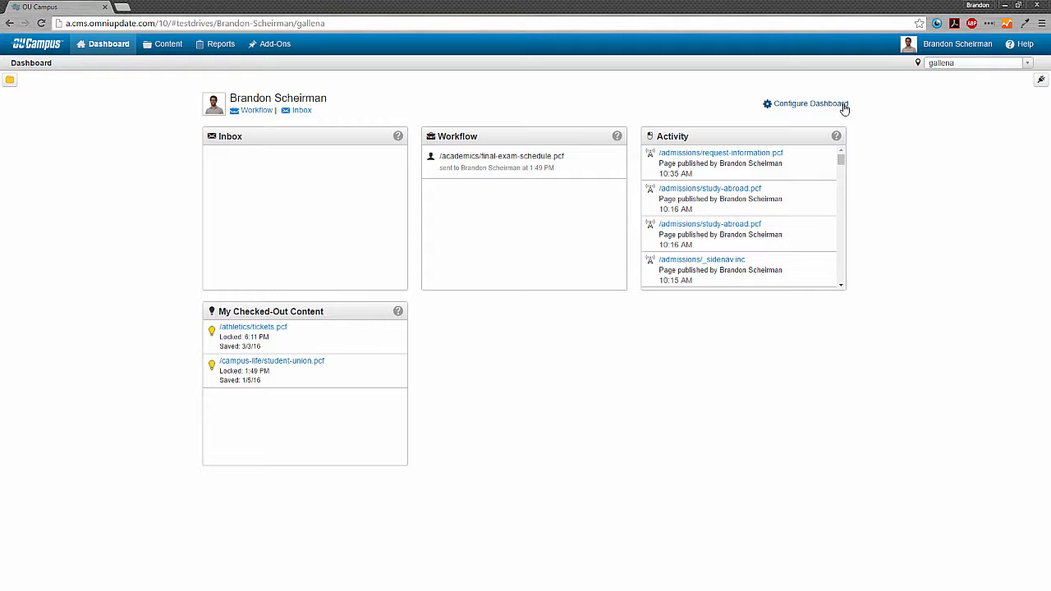
Step: Configure the dashboard to drop the Inbox gadget and save the selection
{"action": "left_click", "coordinate": [811, 104]}
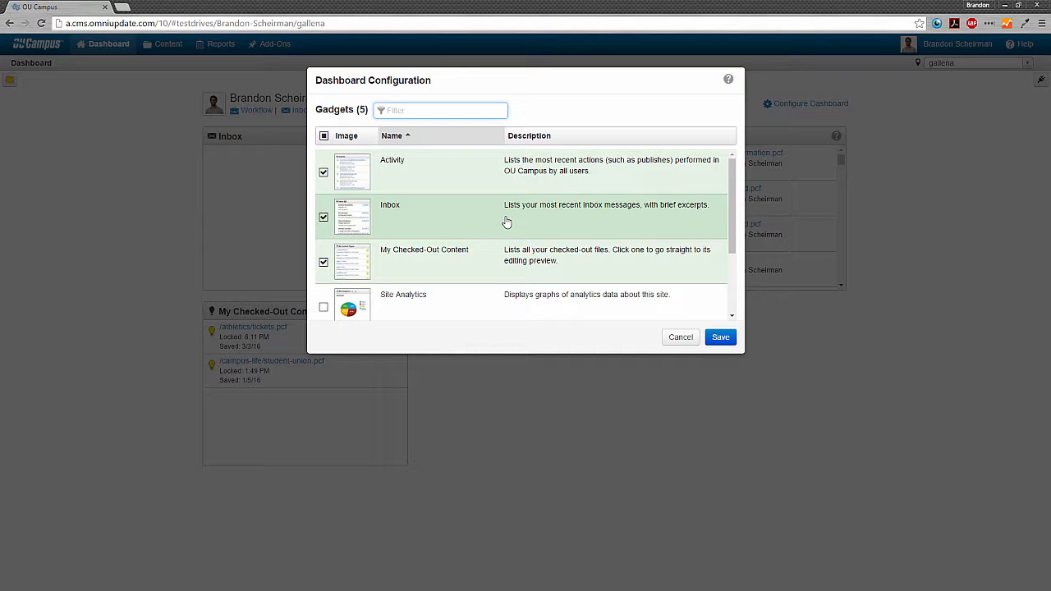
{"action": "left_click", "coordinate": [719, 336]}
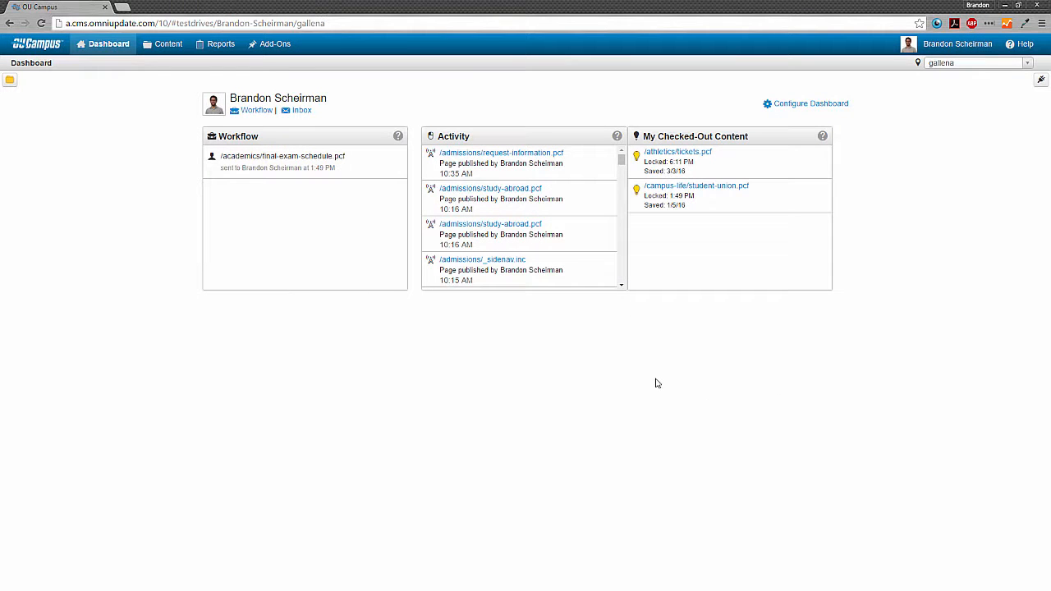
{"action": "left_click", "coordinate": [108, 43]}
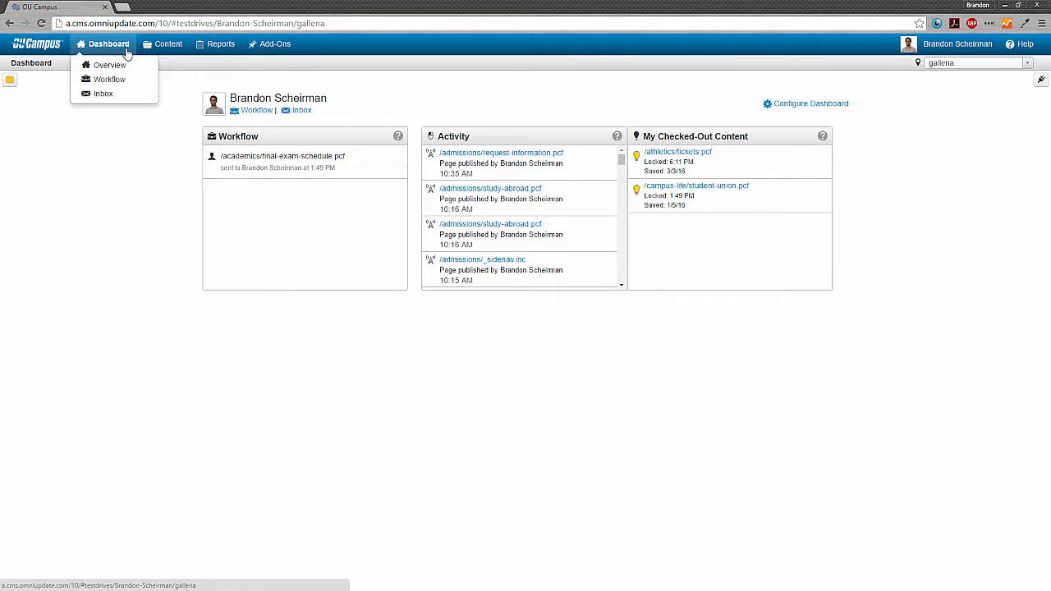
Step: Visit the Mailbox's Workflow list, then Inbox and Sent, finishing on the empty Inbox
{"action": "left_click", "coordinate": [109, 79]}
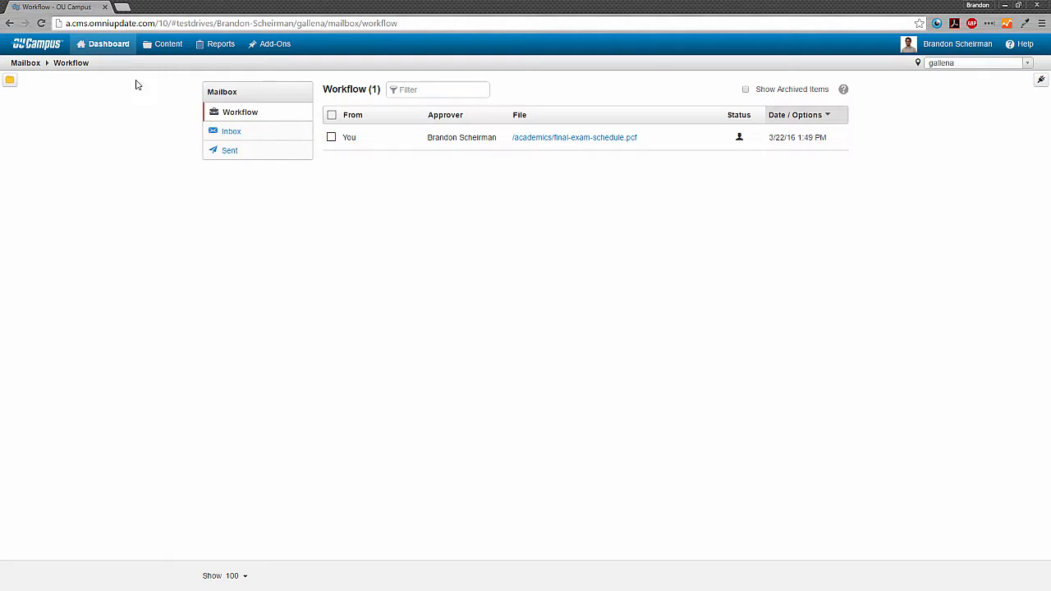
{"action": "left_click", "coordinate": [108, 42]}
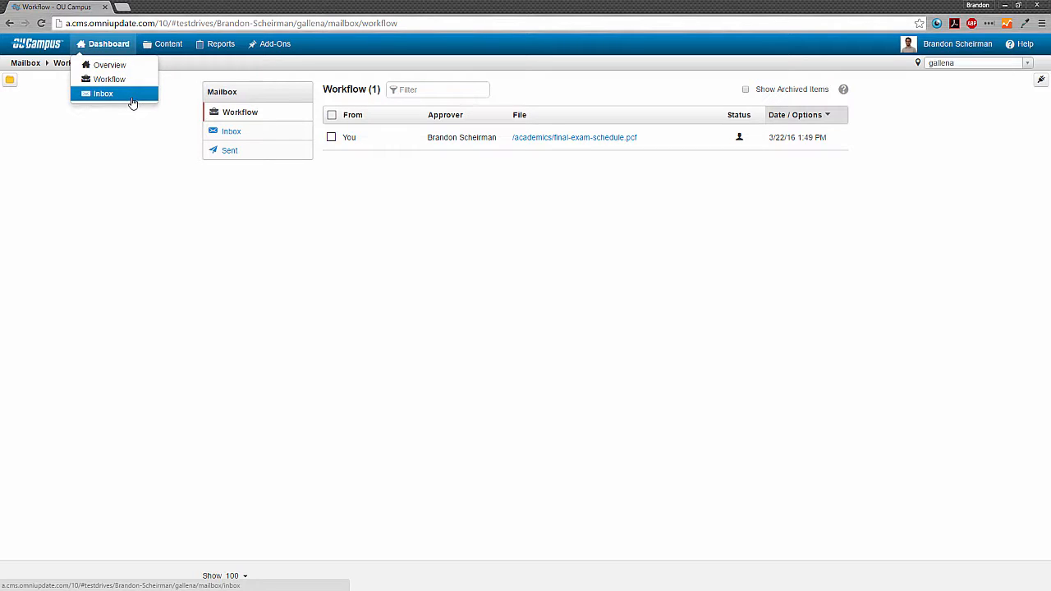
{"action": "left_click", "coordinate": [102, 92]}
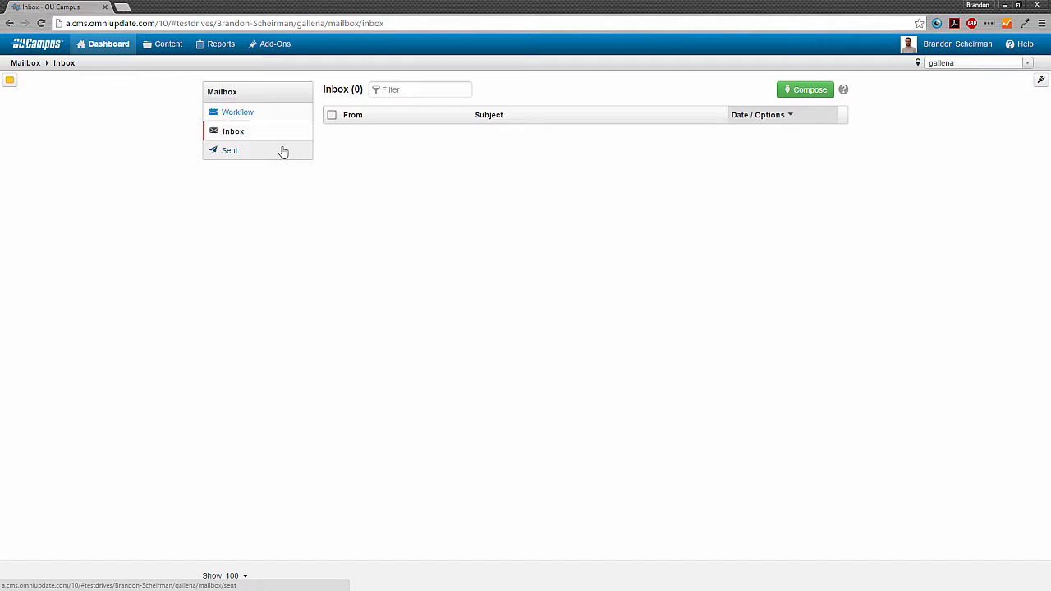
{"action": "left_click", "coordinate": [229, 151]}
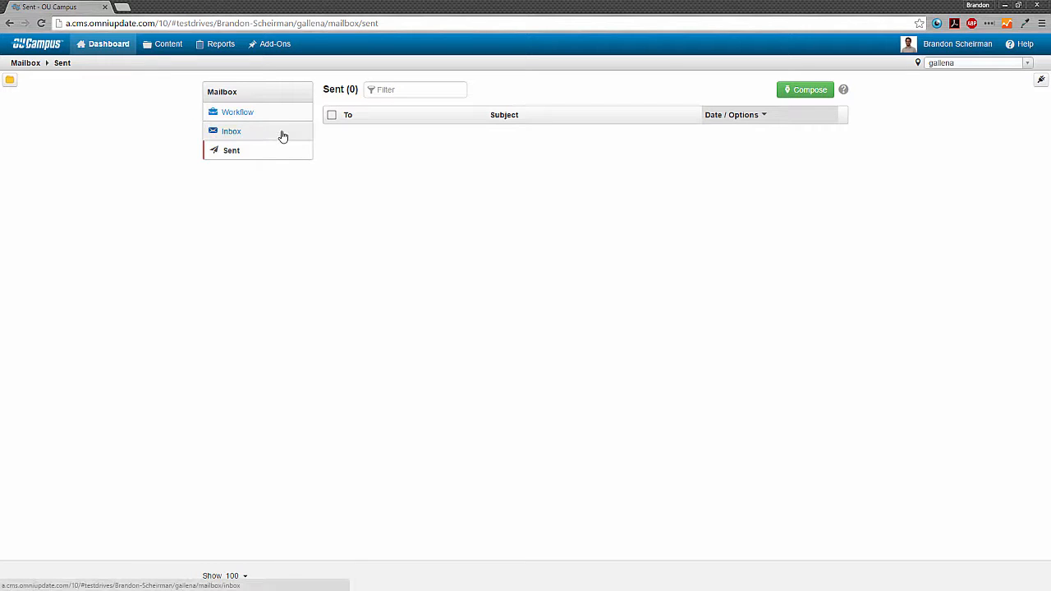
{"action": "left_click", "coordinate": [169, 42]}
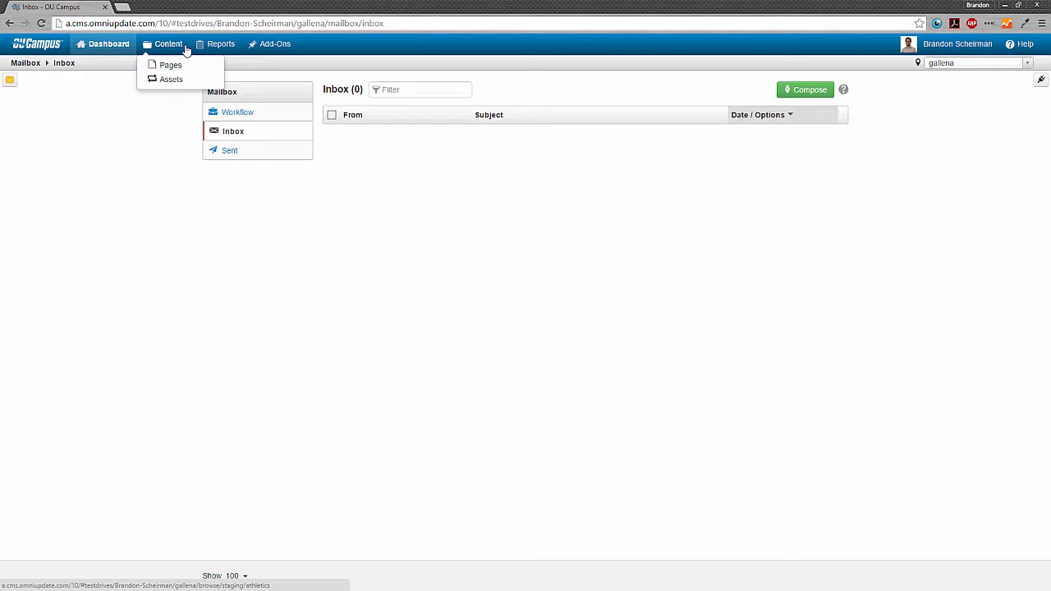
{"action": "mouse_move", "coordinate": [171, 65]}
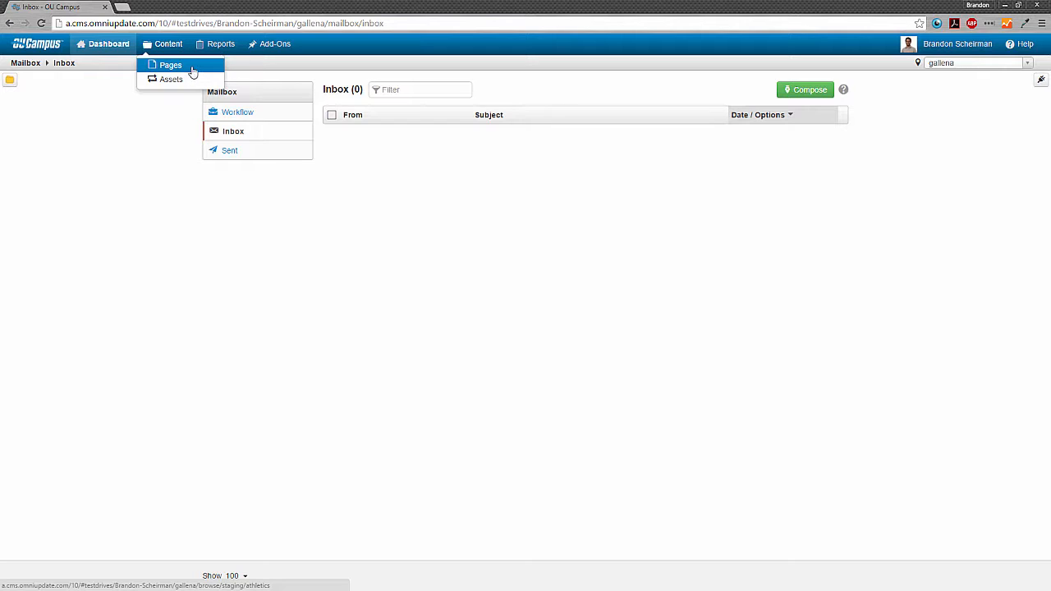
Step: Browse Pages, quick-search 'gall', enter the admissions folder and return to the staging root
{"action": "left_click", "coordinate": [171, 65]}
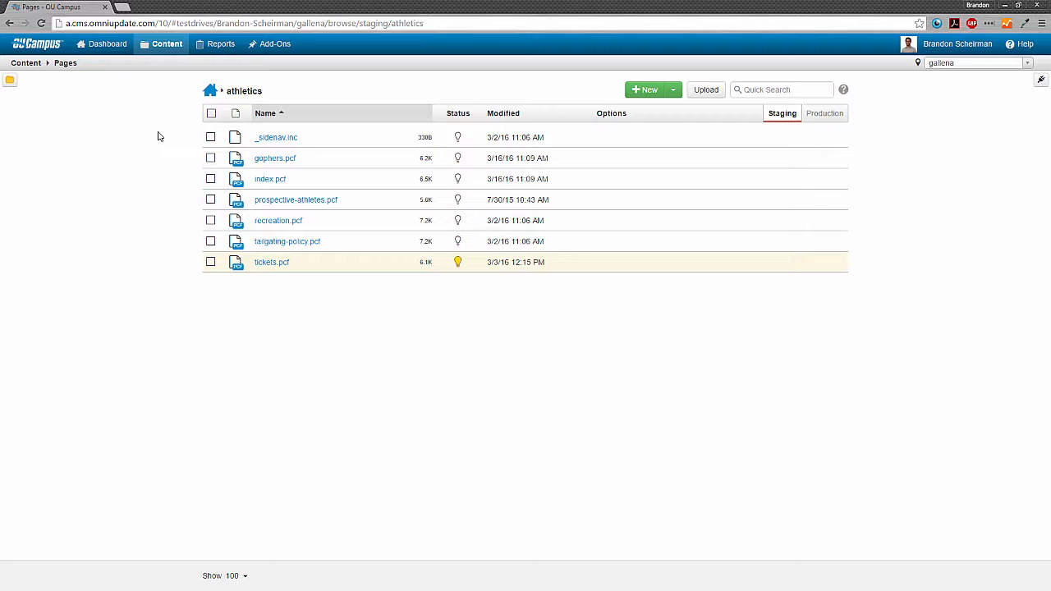
{"action": "left_click", "coordinate": [673, 88]}
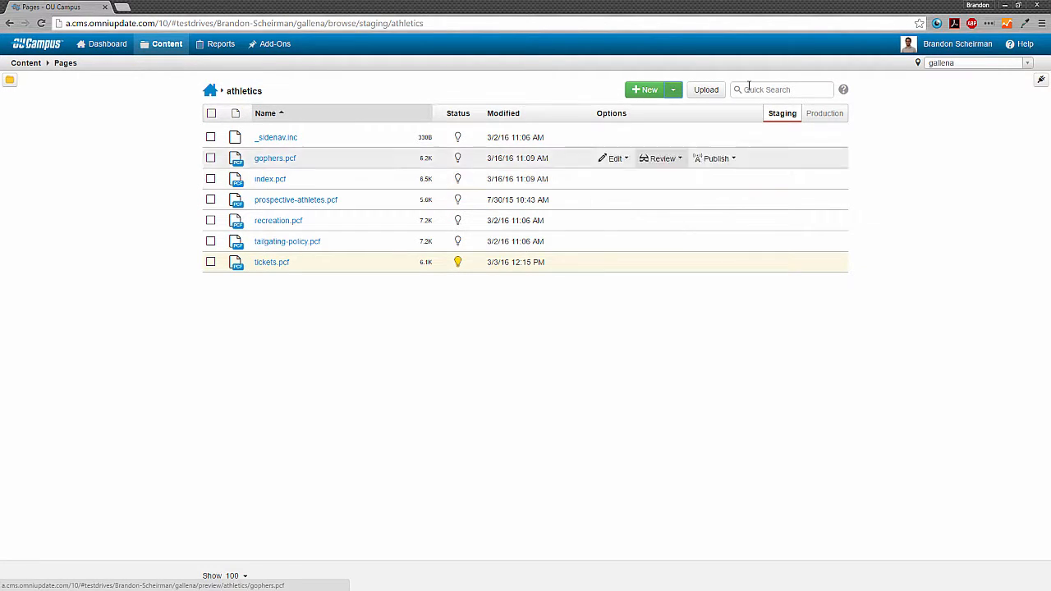
{"action": "left_click", "coordinate": [779, 89]}
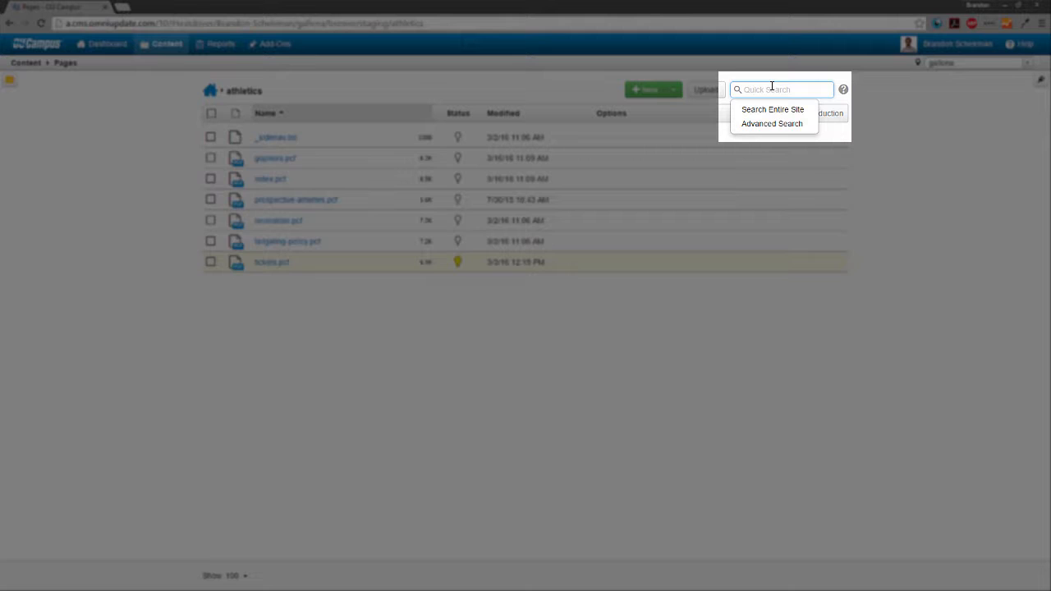
{"action": "type", "text": "gall"}
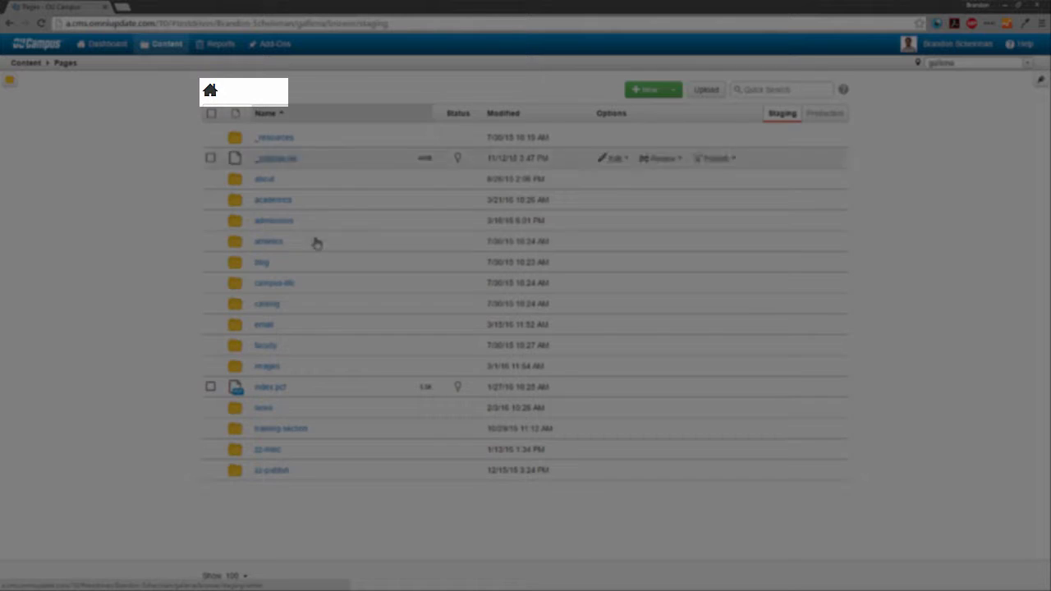
{"action": "left_click", "coordinate": [272, 220]}
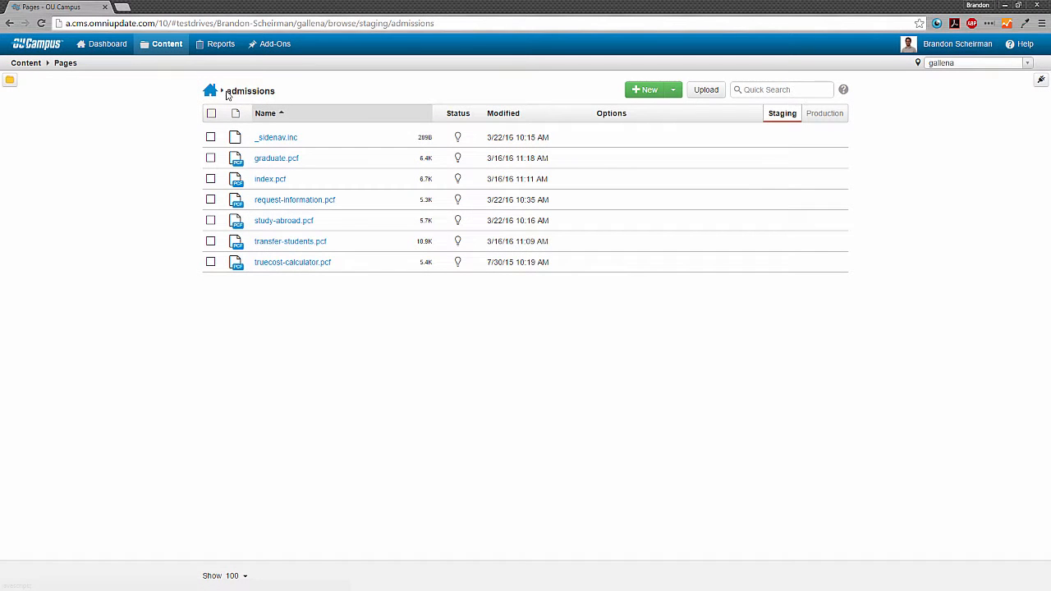
{"action": "left_click", "coordinate": [210, 90]}
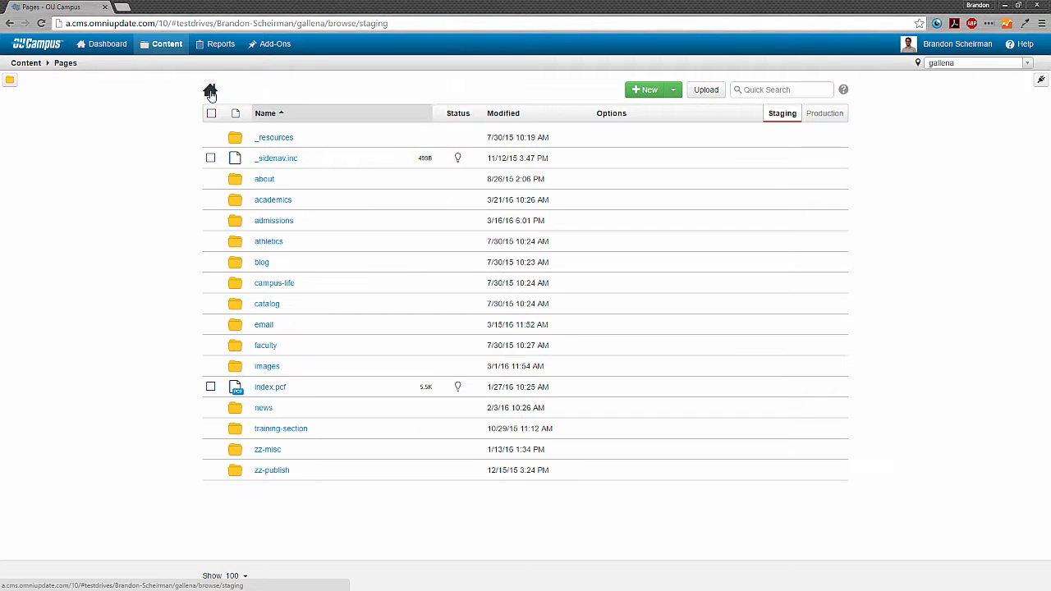
{"action": "mouse_move", "coordinate": [145, 155]}
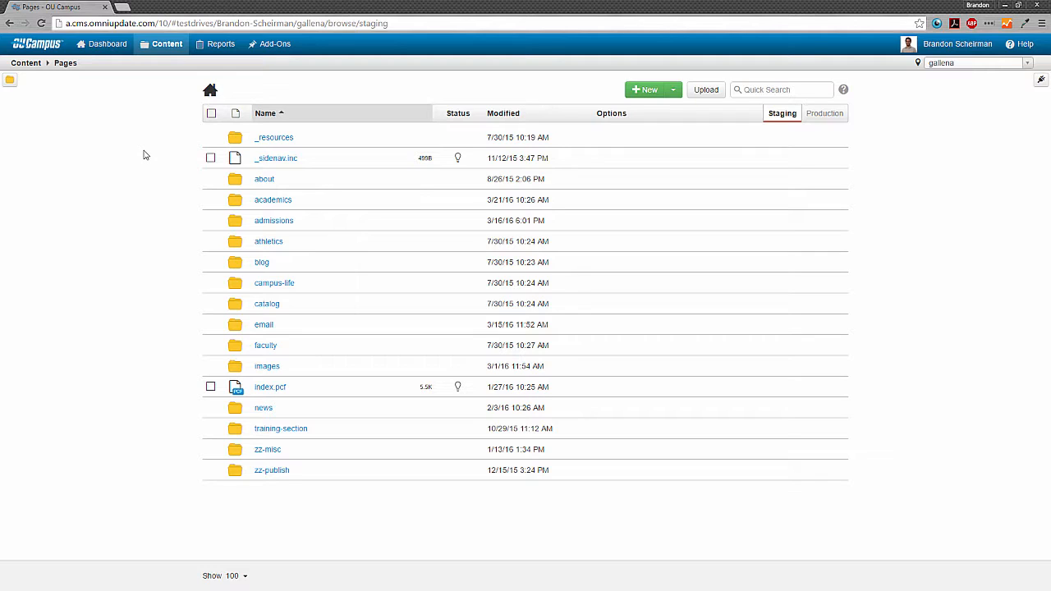
{"action": "mouse_move", "coordinate": [279, 541]}
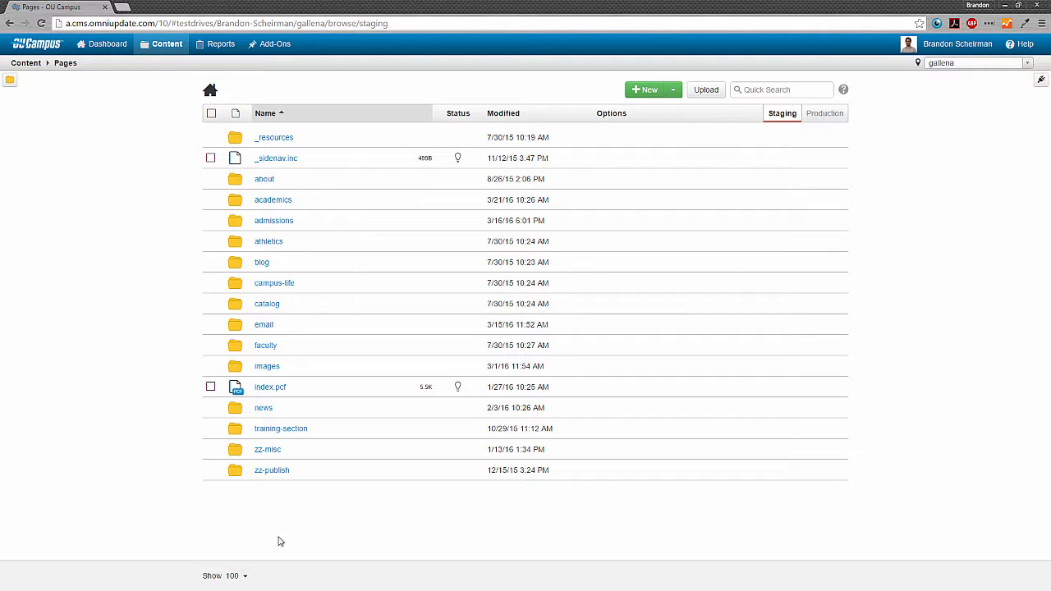
{"action": "mouse_move", "coordinate": [279, 582]}
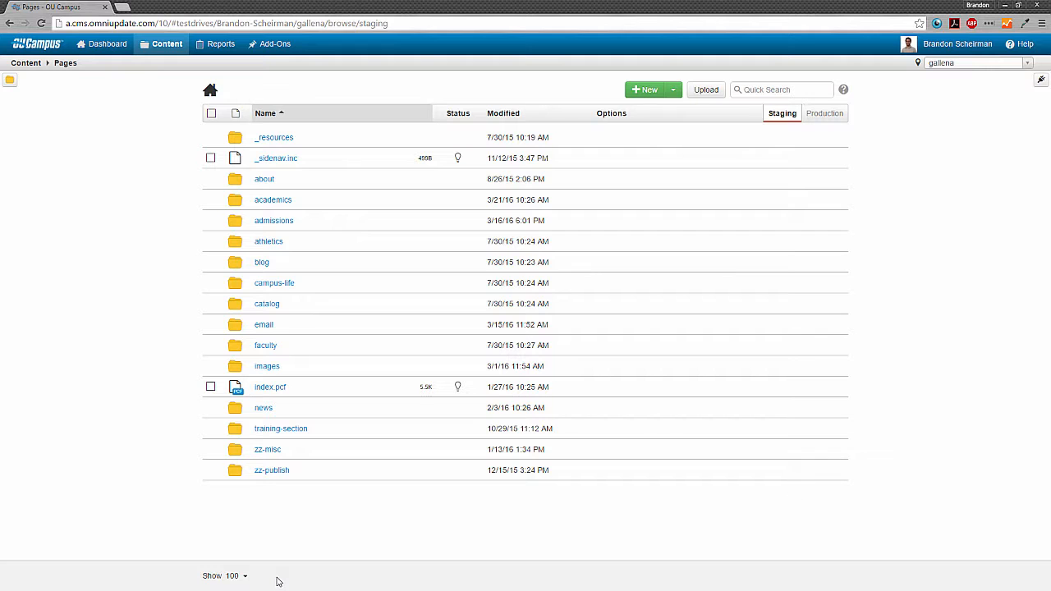
{"action": "left_click", "coordinate": [223, 575]}
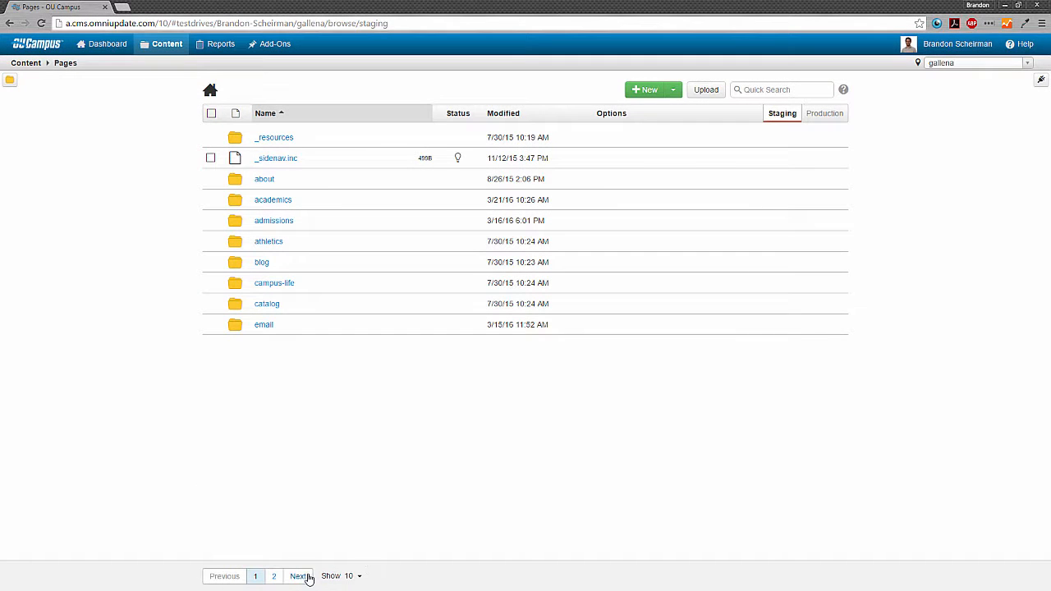
{"action": "left_click", "coordinate": [299, 575]}
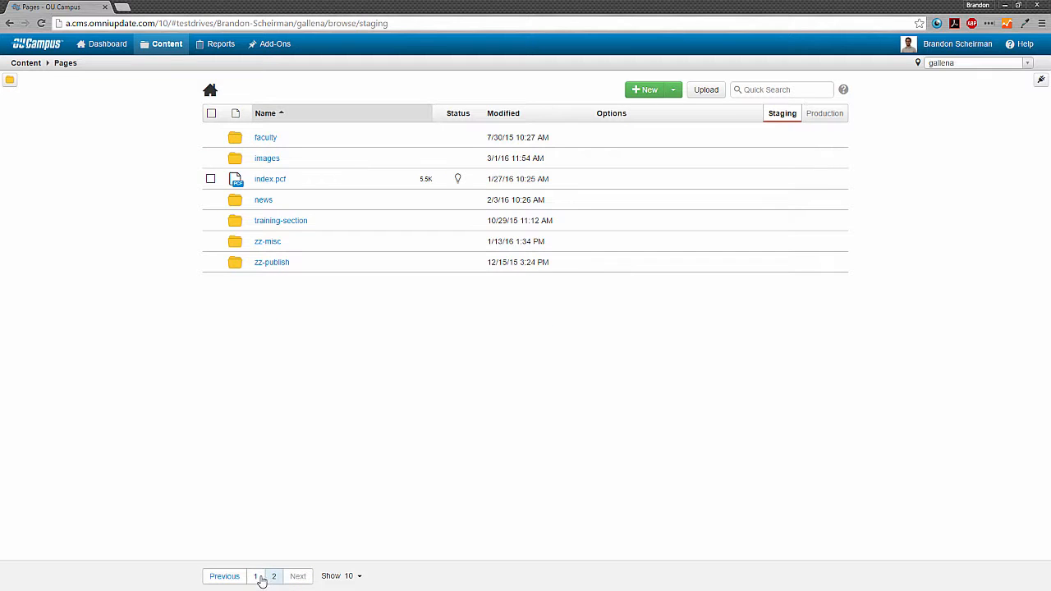
{"action": "left_click", "coordinate": [340, 575]}
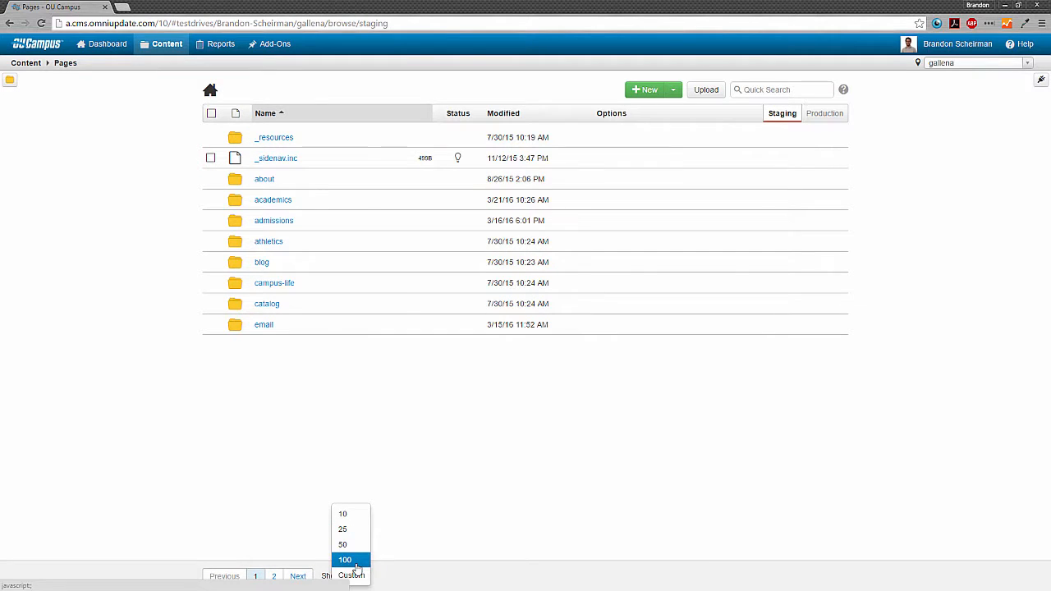
{"action": "left_click", "coordinate": [345, 559]}
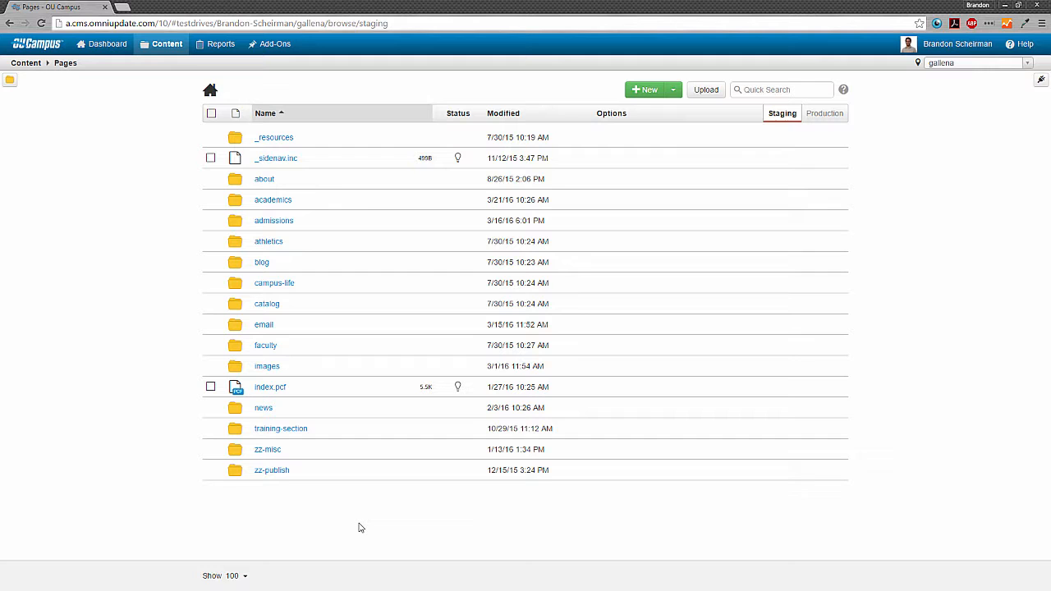
{"action": "mouse_move", "coordinate": [354, 533]}
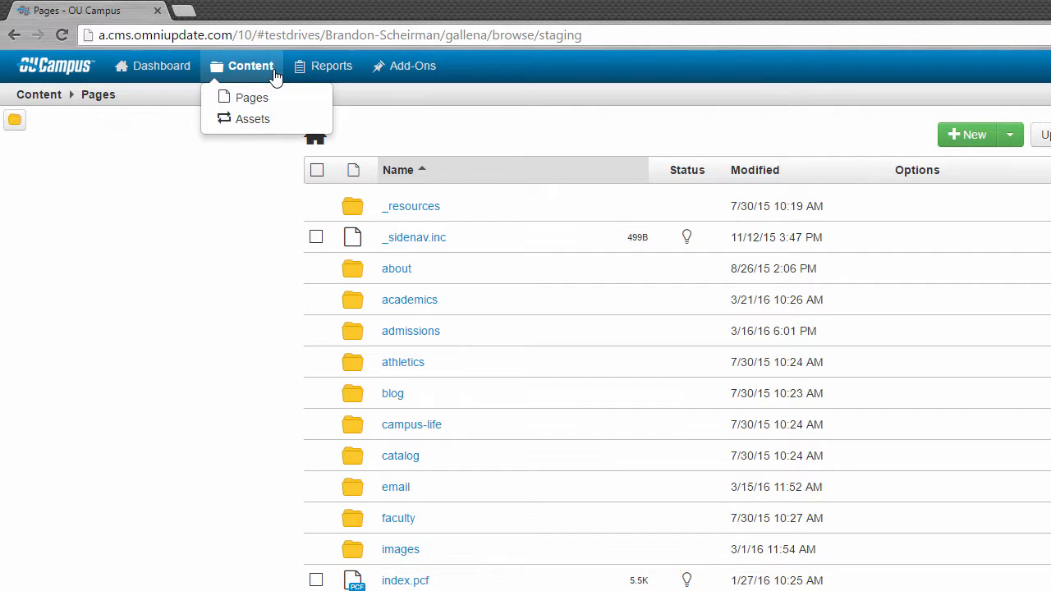
{"action": "mouse_move", "coordinate": [253, 108]}
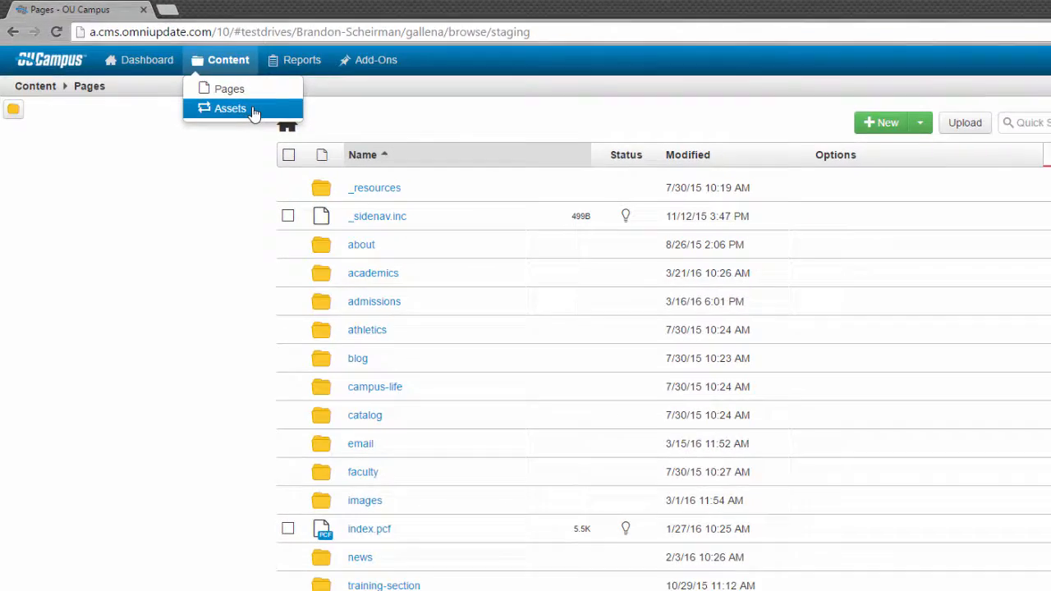
Step: Show the site's 12-item Assets list via the Content menu
{"action": "left_click", "coordinate": [229, 108]}
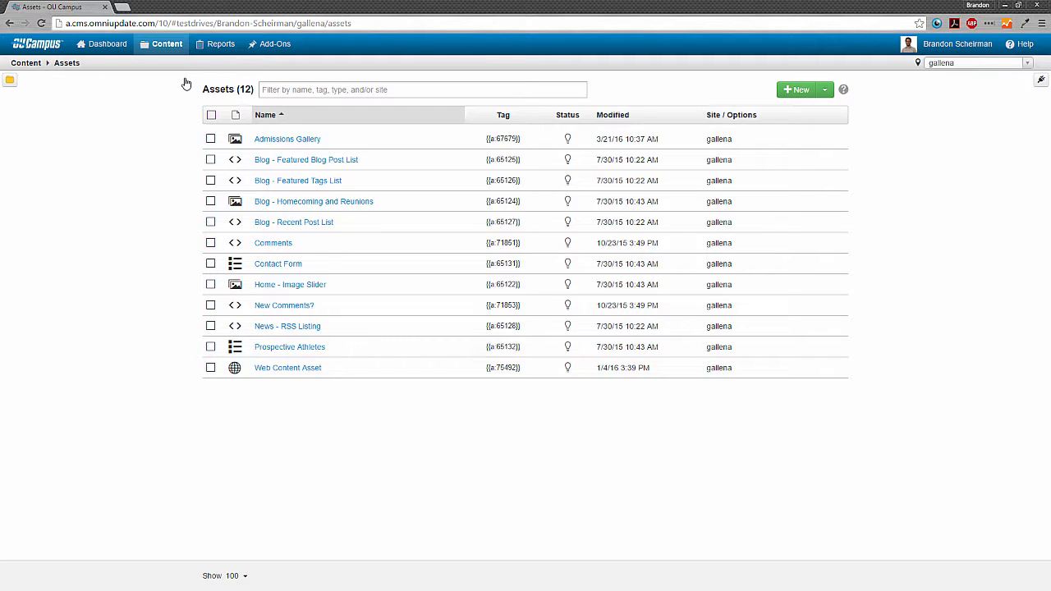
{"action": "mouse_move", "coordinate": [187, 59]}
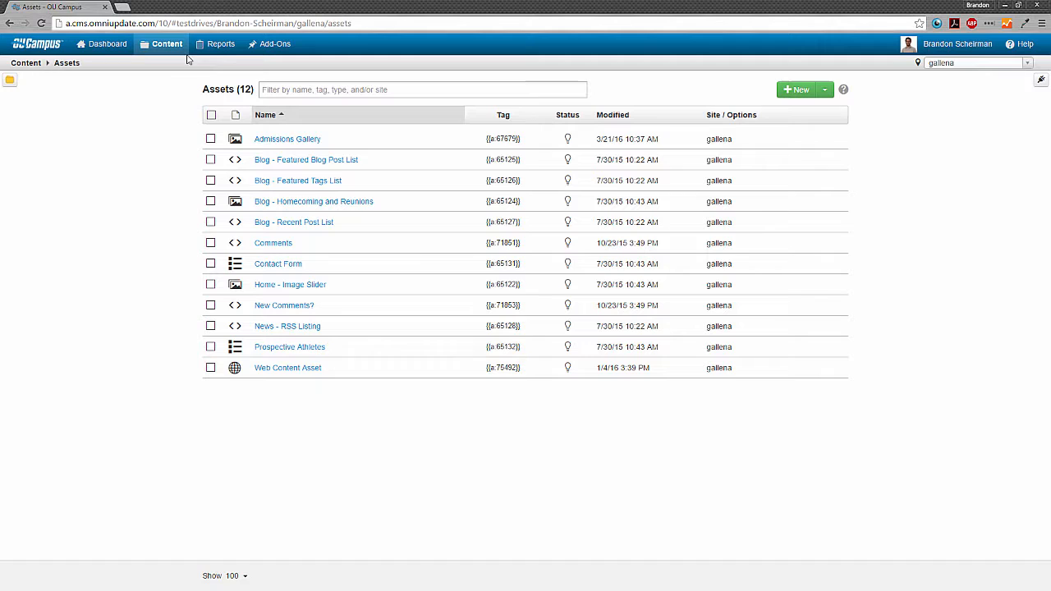
{"action": "left_click", "coordinate": [167, 42]}
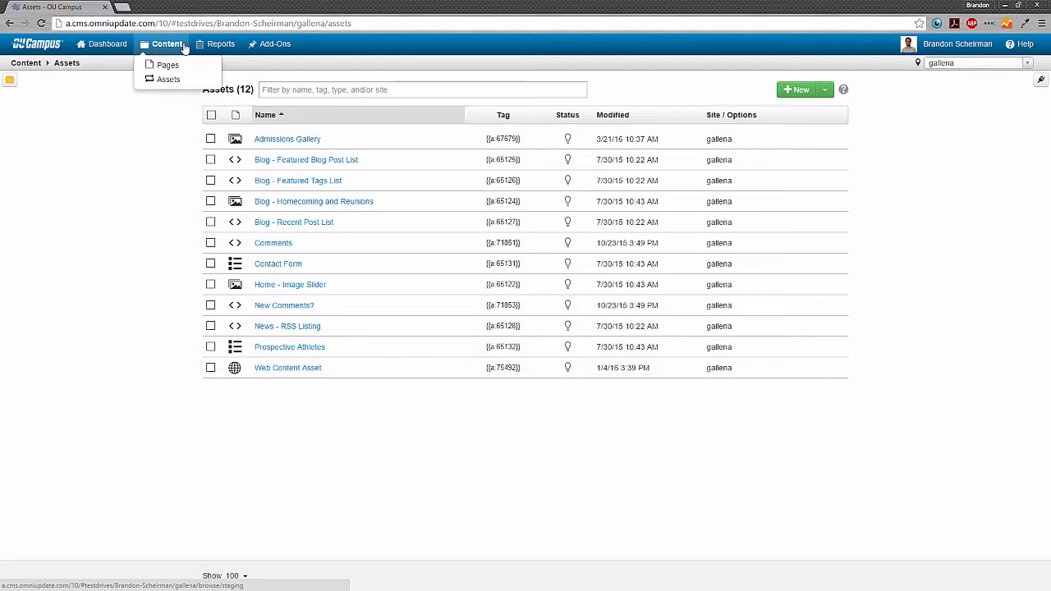
{"action": "left_click", "coordinate": [172, 169]}
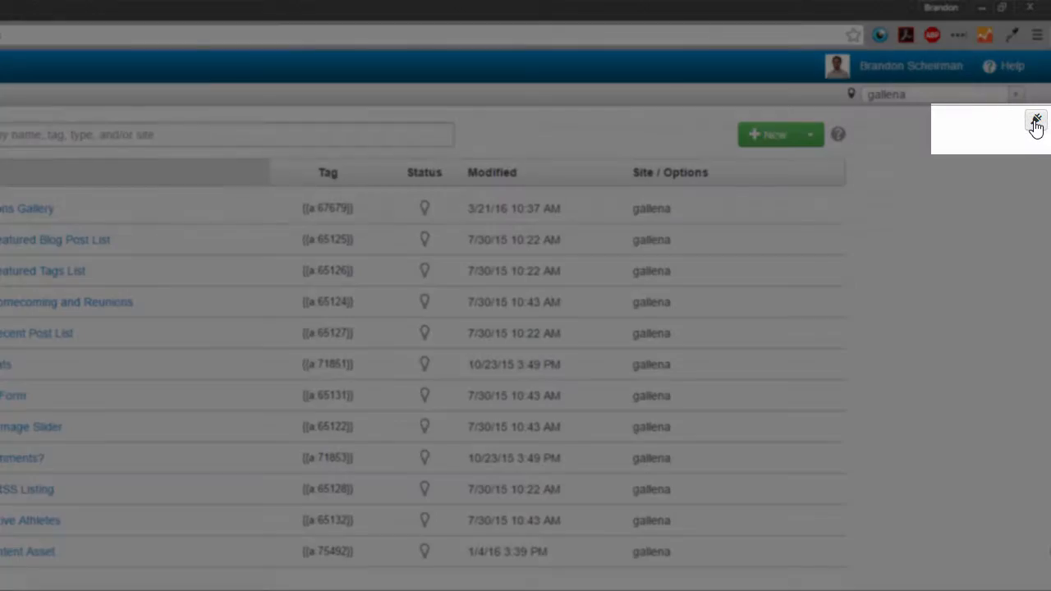
Step: Expand academics, admissions and athletics in the side file tree, then switch it to list assets
{"action": "left_click", "coordinate": [1034, 120]}
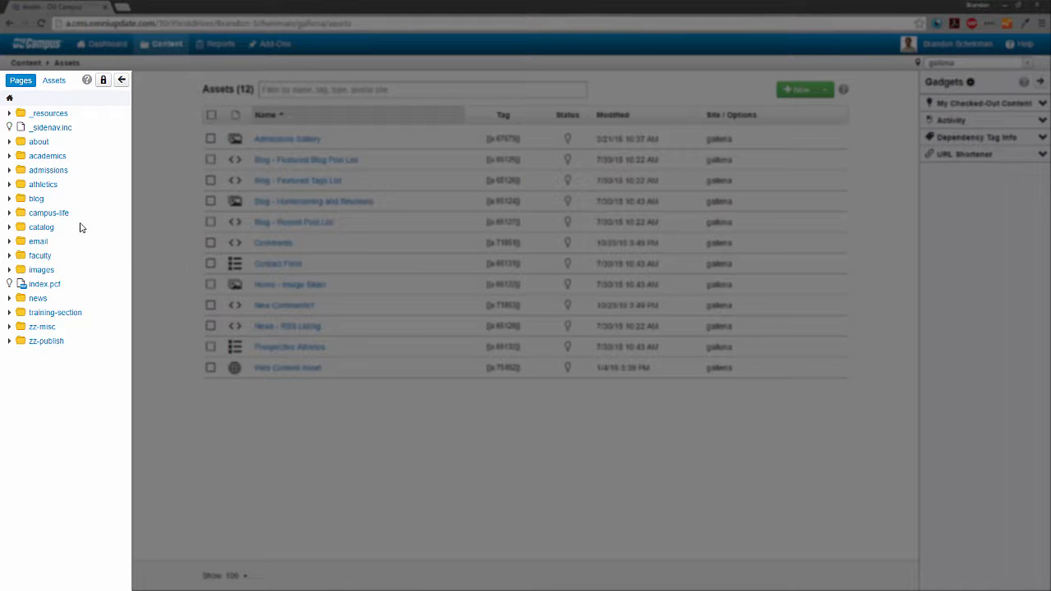
{"action": "left_click", "coordinate": [46, 154]}
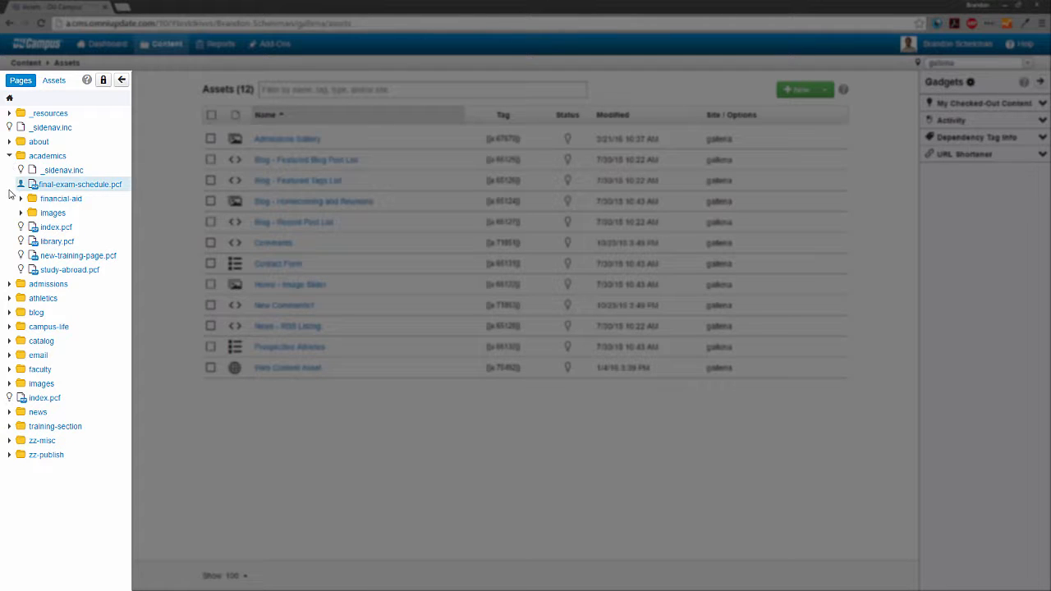
{"action": "left_click", "coordinate": [19, 197]}
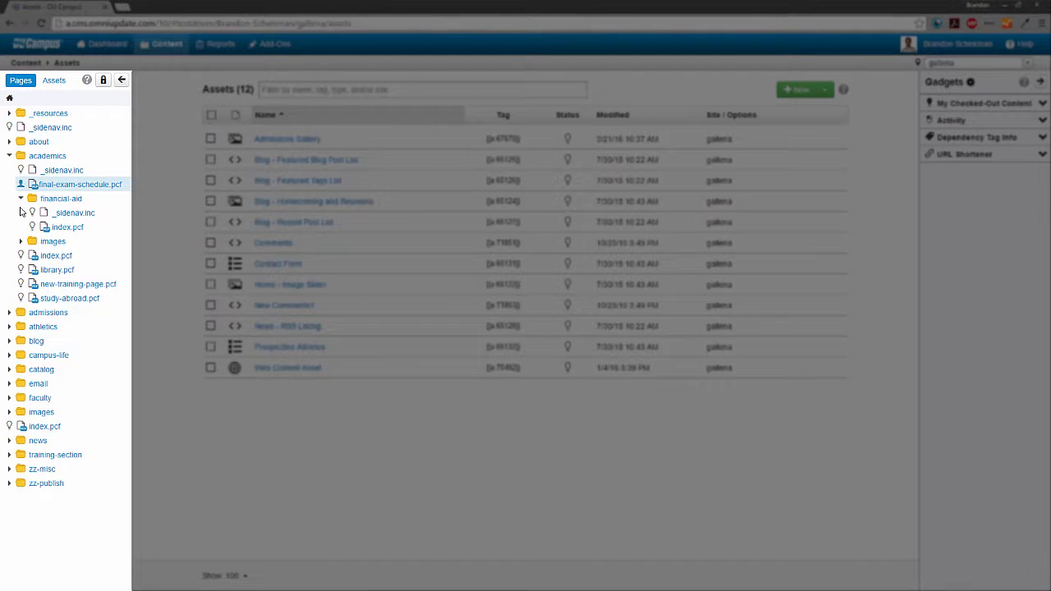
{"action": "left_click", "coordinate": [20, 197]}
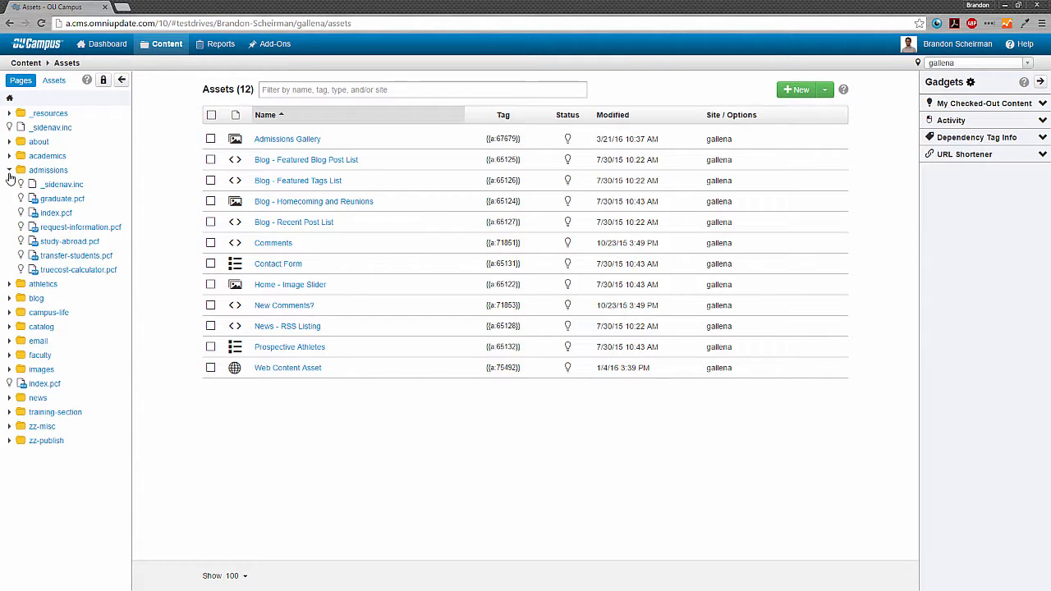
{"action": "left_click", "coordinate": [10, 184]}
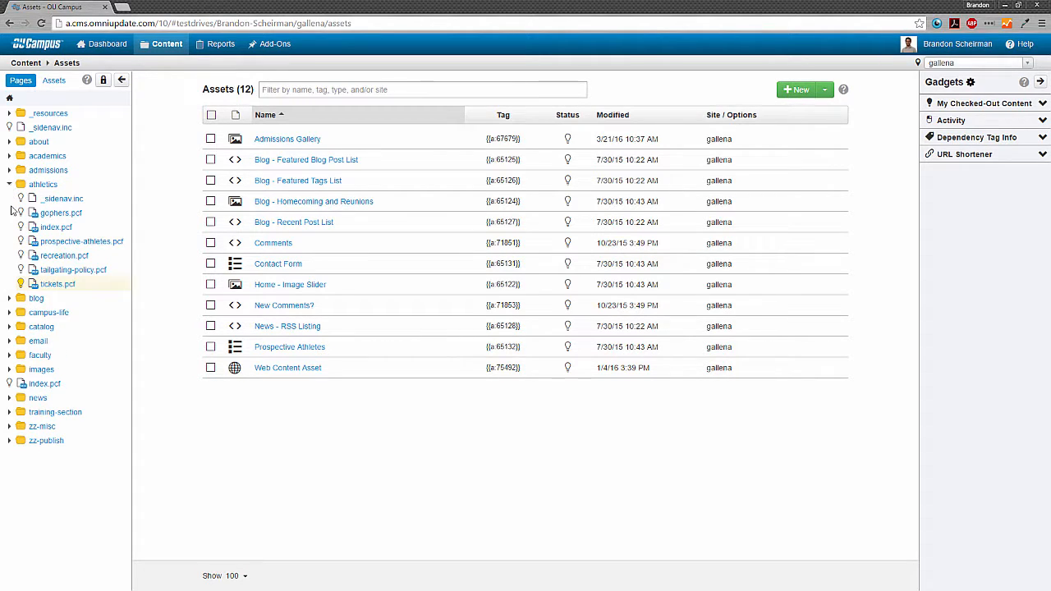
{"action": "mouse_move", "coordinate": [13, 269]}
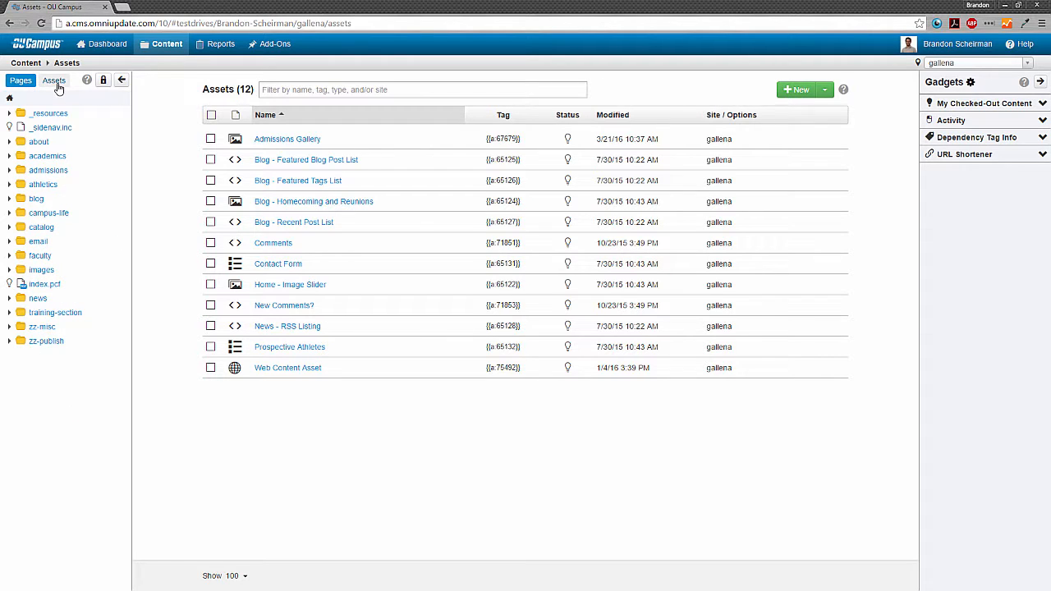
{"action": "left_click", "coordinate": [53, 78]}
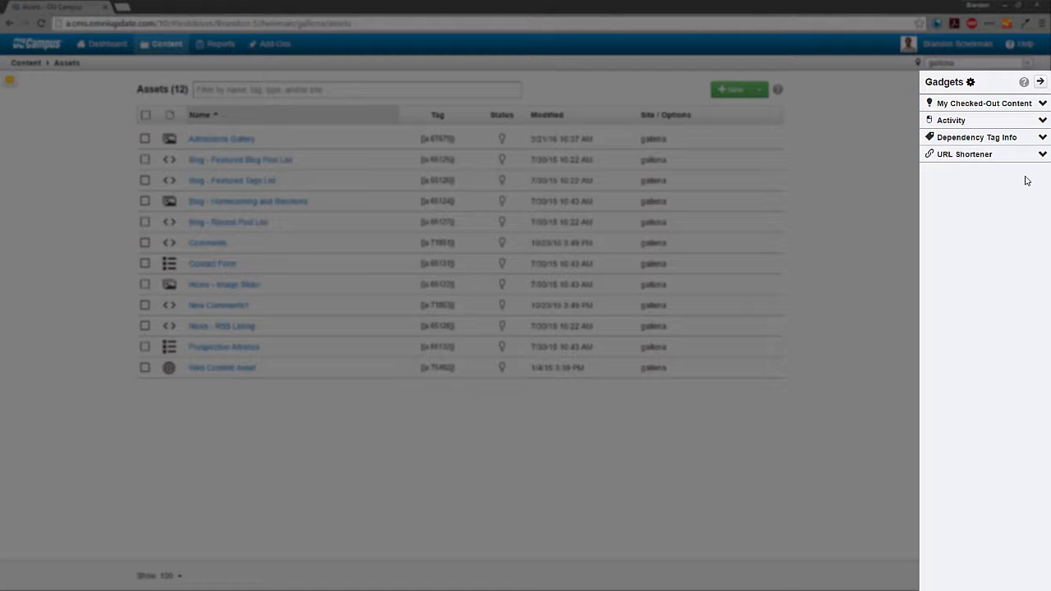
Step: Expand and collapse the URL Shortener and My Checked-Out Content gadgets
{"action": "left_click", "coordinate": [1040, 154]}
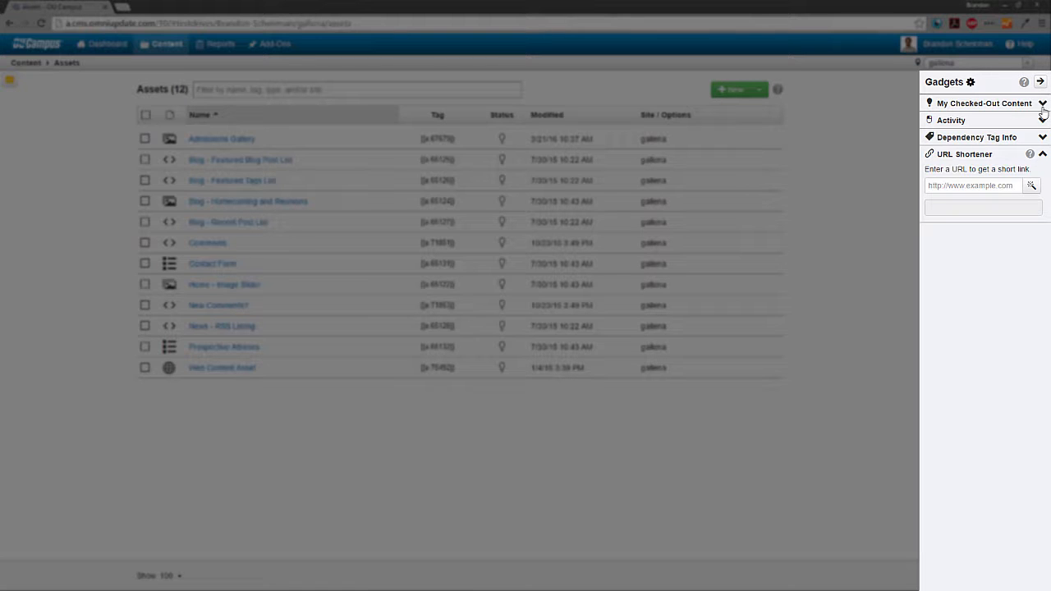
{"action": "left_click", "coordinate": [1044, 102]}
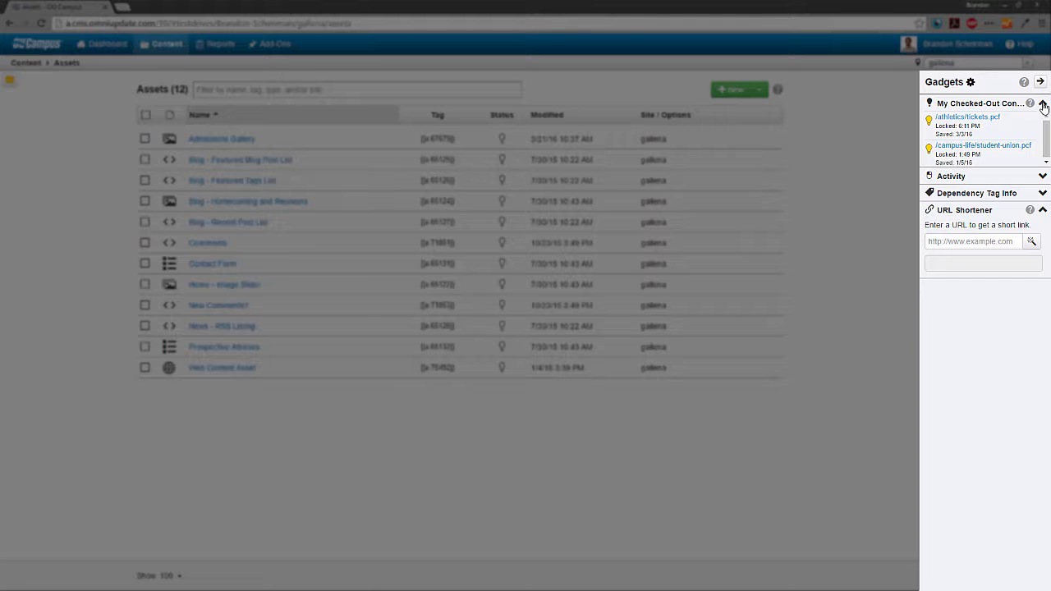
{"action": "left_click", "coordinate": [1042, 101]}
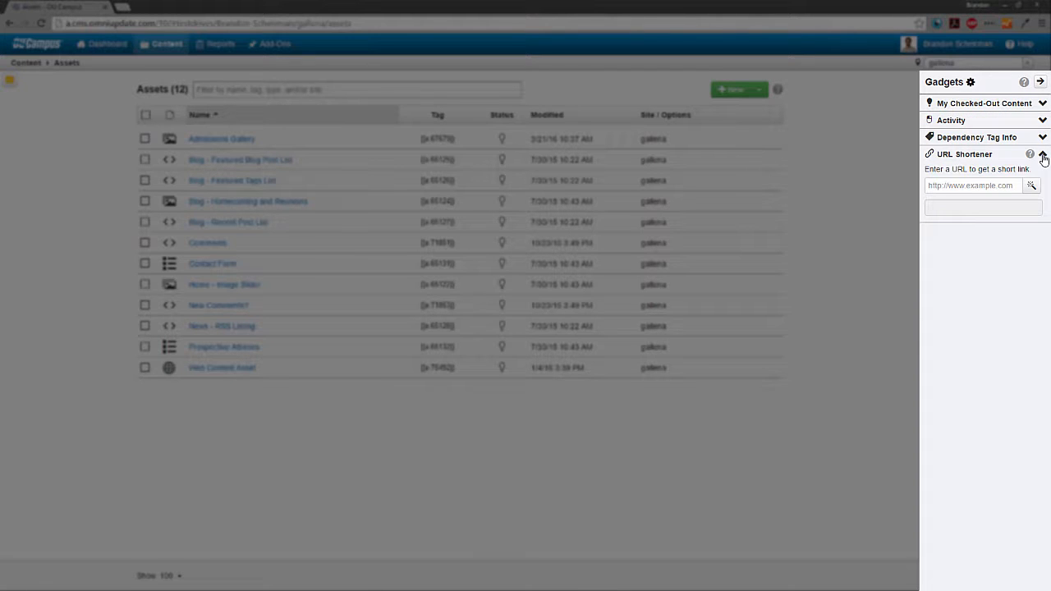
{"action": "left_click", "coordinate": [1043, 154]}
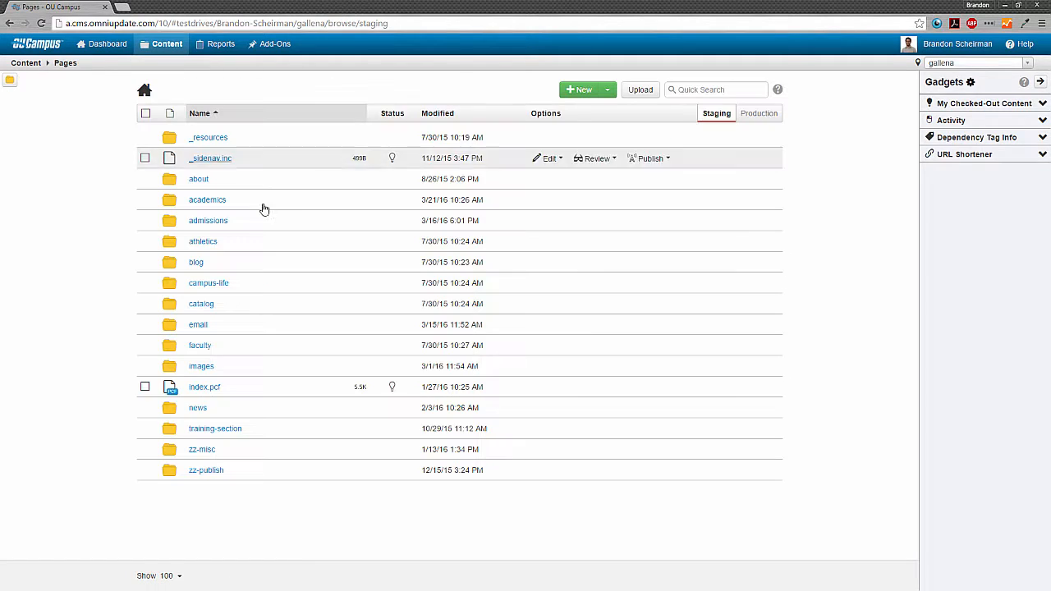
Step: Open tickets.pcf from the athletics Pages listing in Preview/Edit mode
{"action": "left_click", "coordinate": [204, 240]}
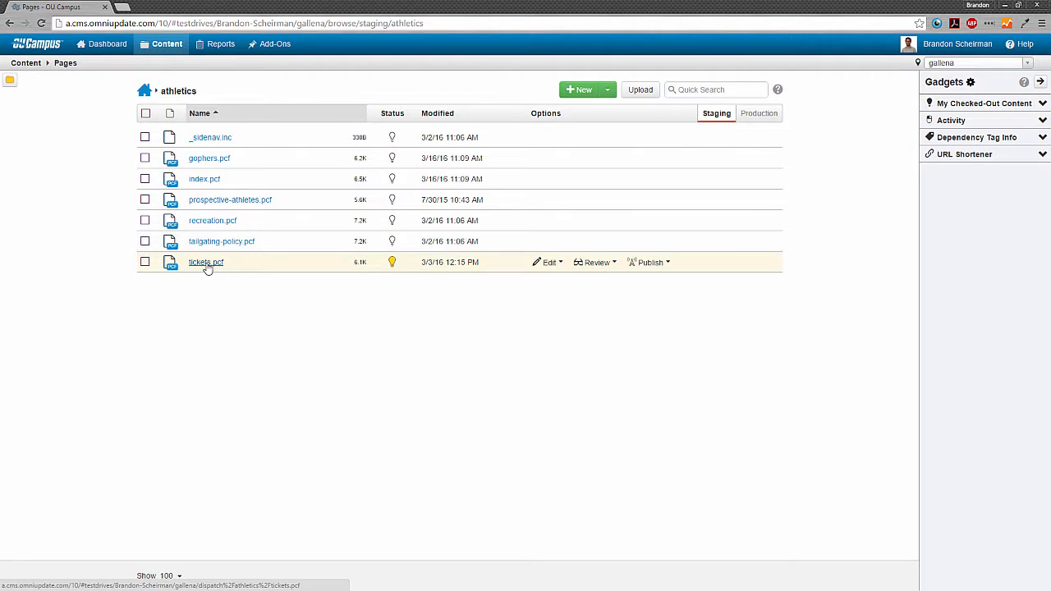
{"action": "left_click", "coordinate": [205, 263]}
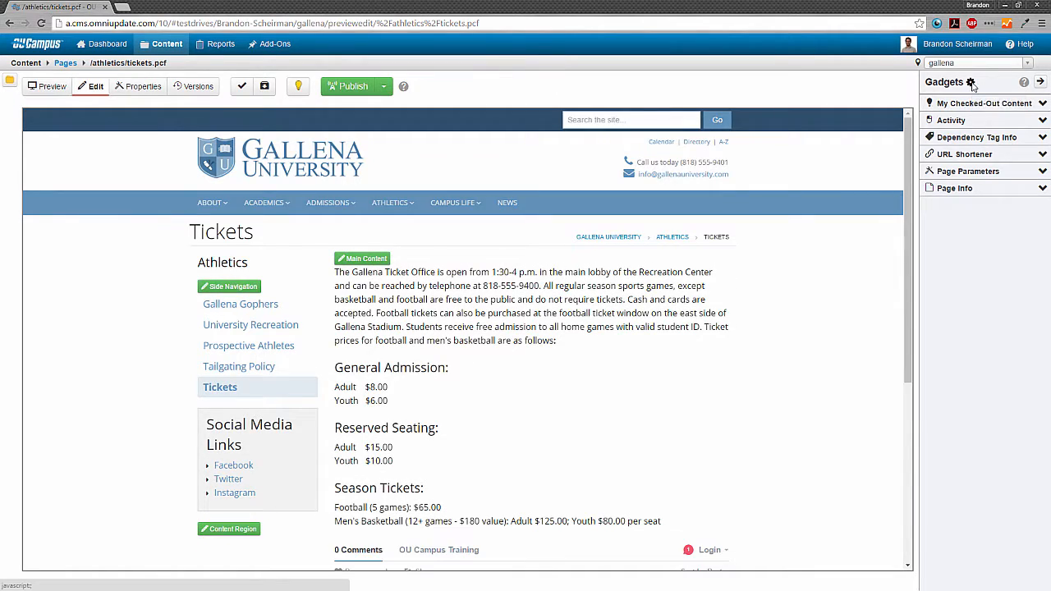
{"action": "left_click", "coordinate": [968, 82]}
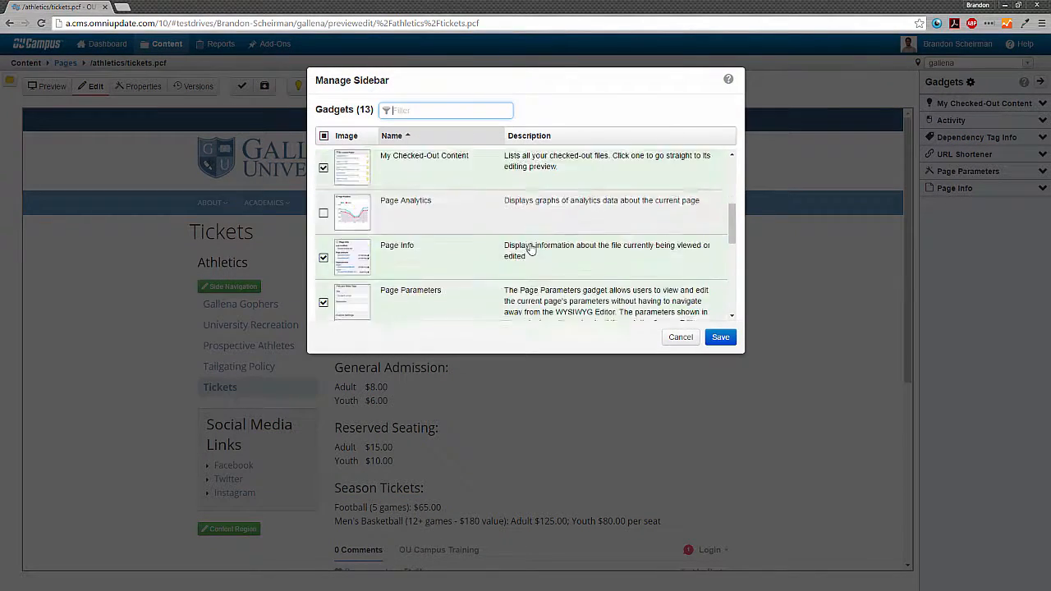
{"action": "scroll", "scroll_direction": "down", "scroll_amount": 3}
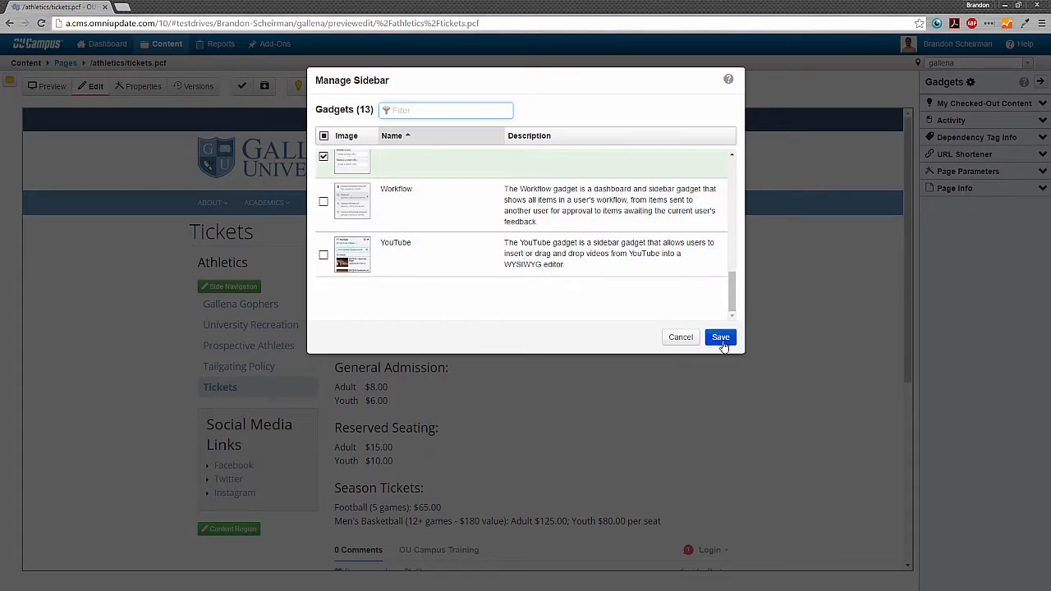
{"action": "left_click", "coordinate": [719, 337]}
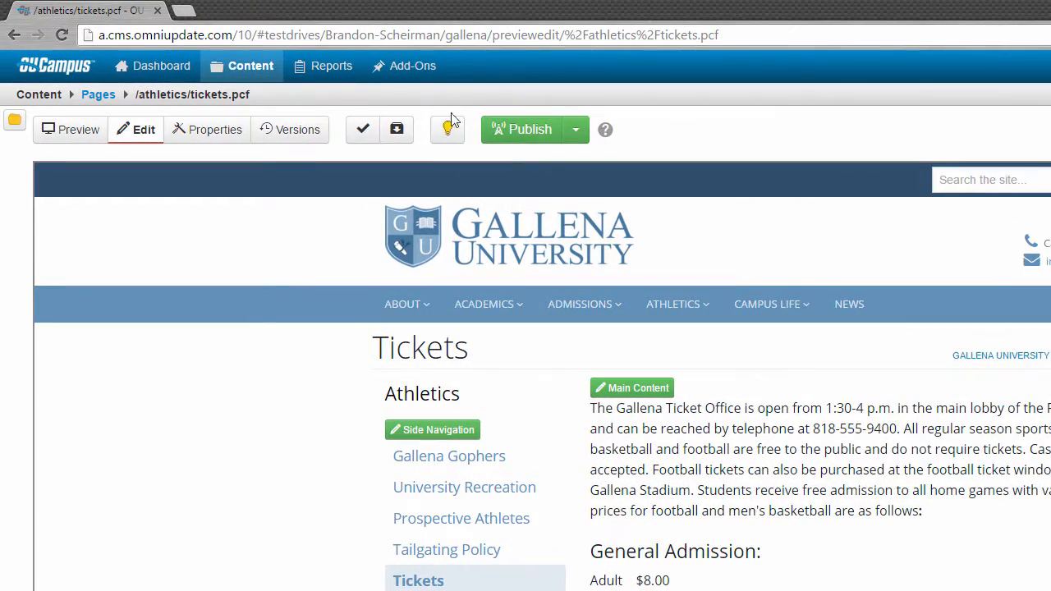
Step: Browse Add-Ons and Reports, launch the SEO Cheat Sheet in a new tab, and return to Tickets
{"action": "left_click", "coordinate": [412, 66]}
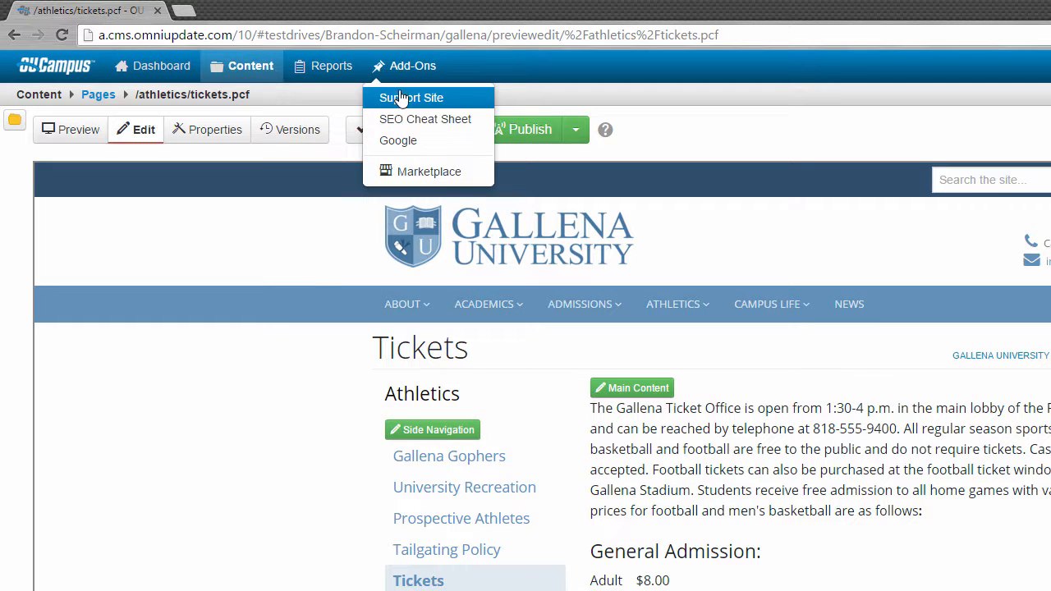
{"action": "left_click", "coordinate": [331, 65]}
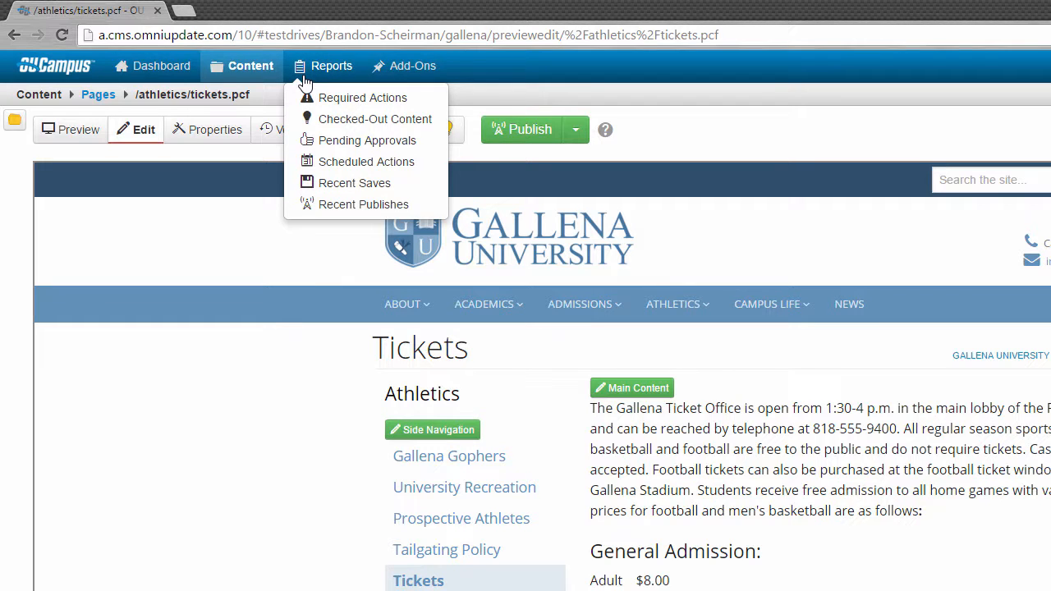
{"action": "mouse_move", "coordinate": [304, 79]}
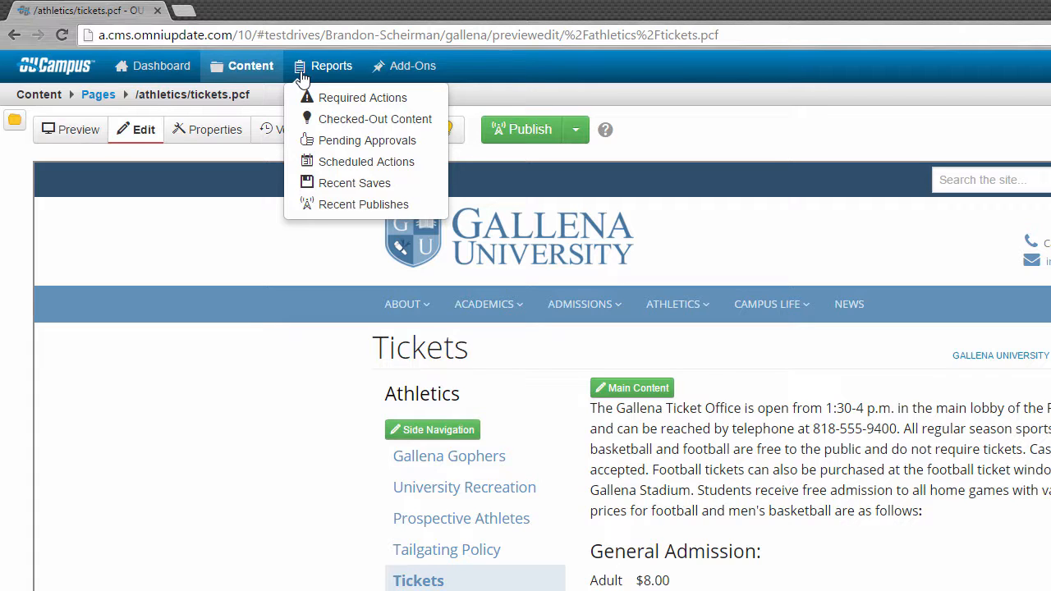
{"action": "left_click", "coordinate": [414, 65]}
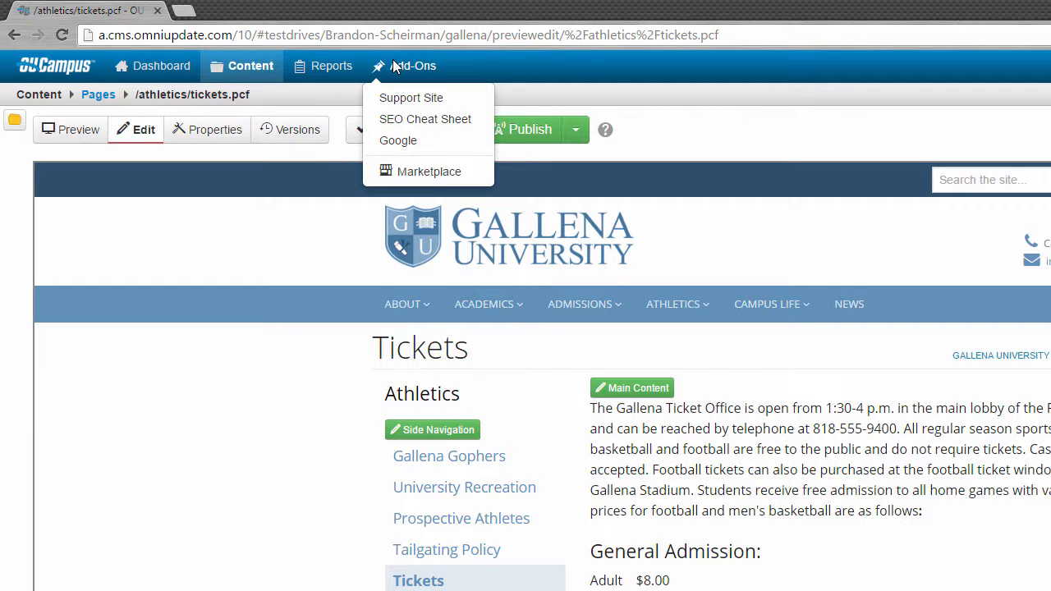
{"action": "mouse_move", "coordinate": [381, 82]}
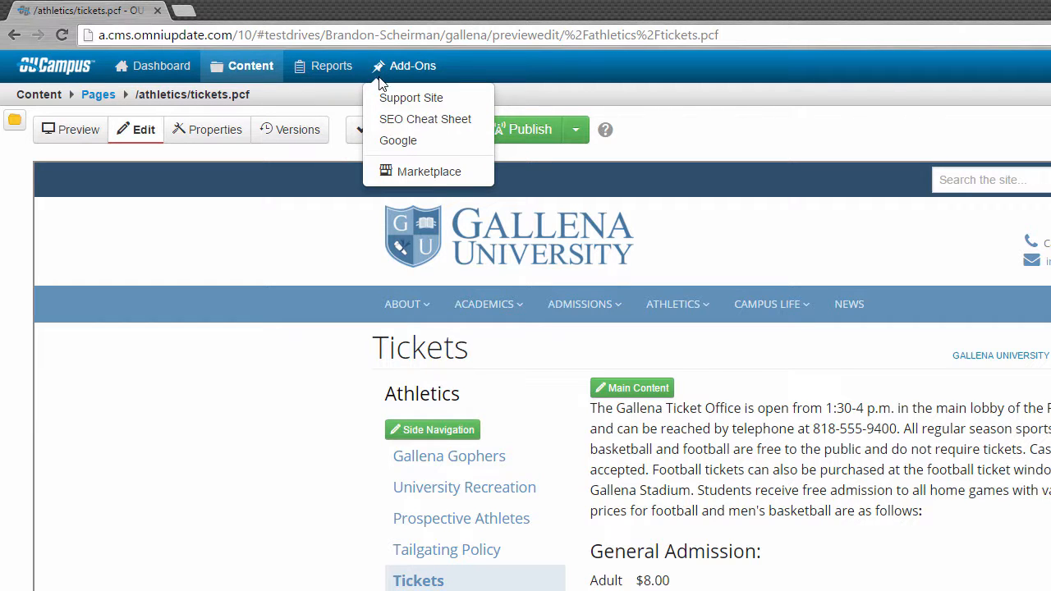
{"action": "mouse_move", "coordinate": [397, 141]}
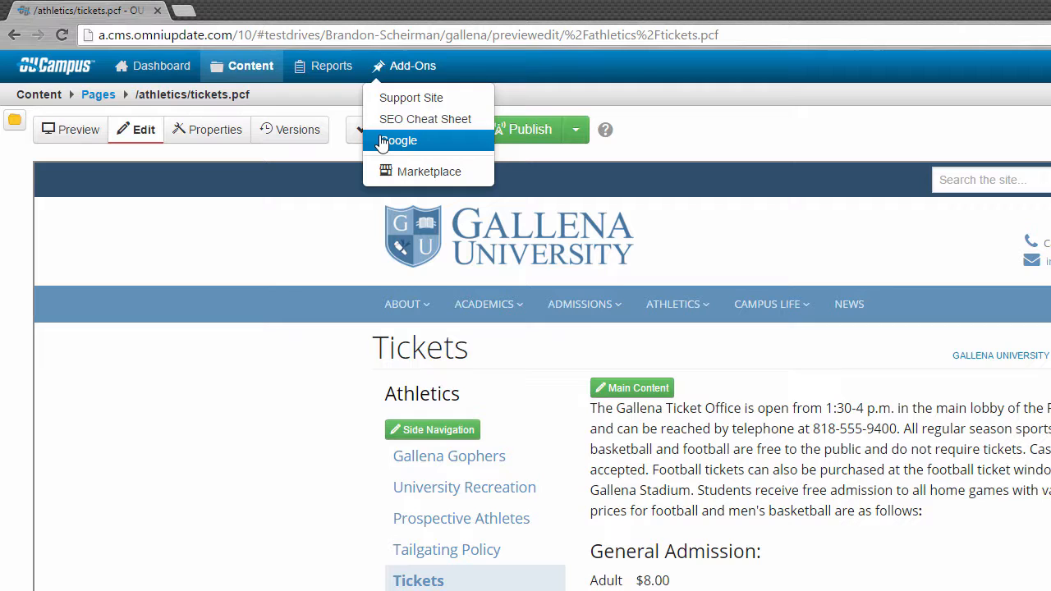
{"action": "mouse_move", "coordinate": [381, 119]}
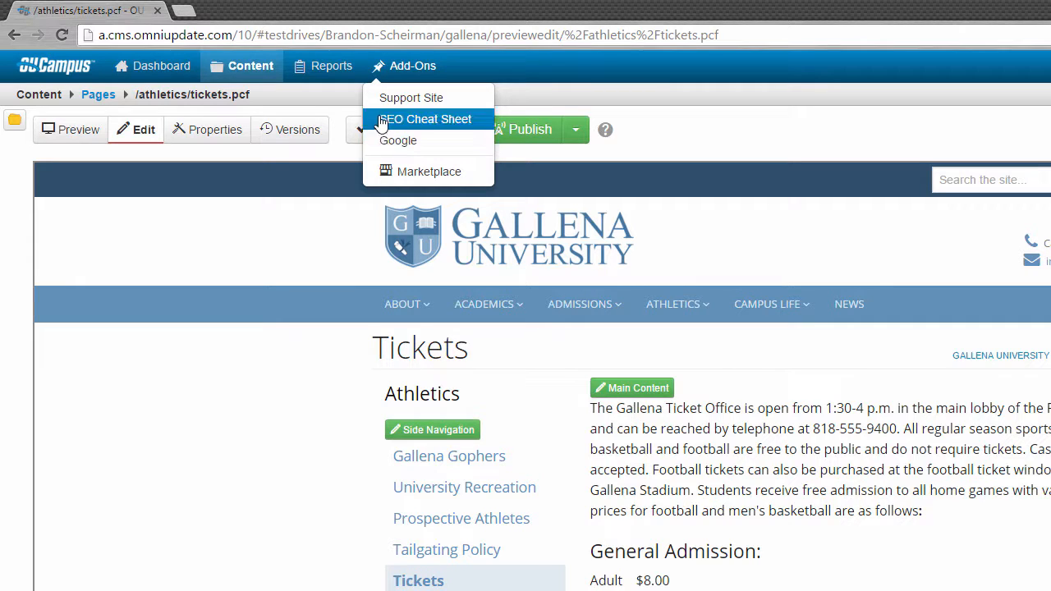
{"action": "mouse_move", "coordinate": [410, 99]}
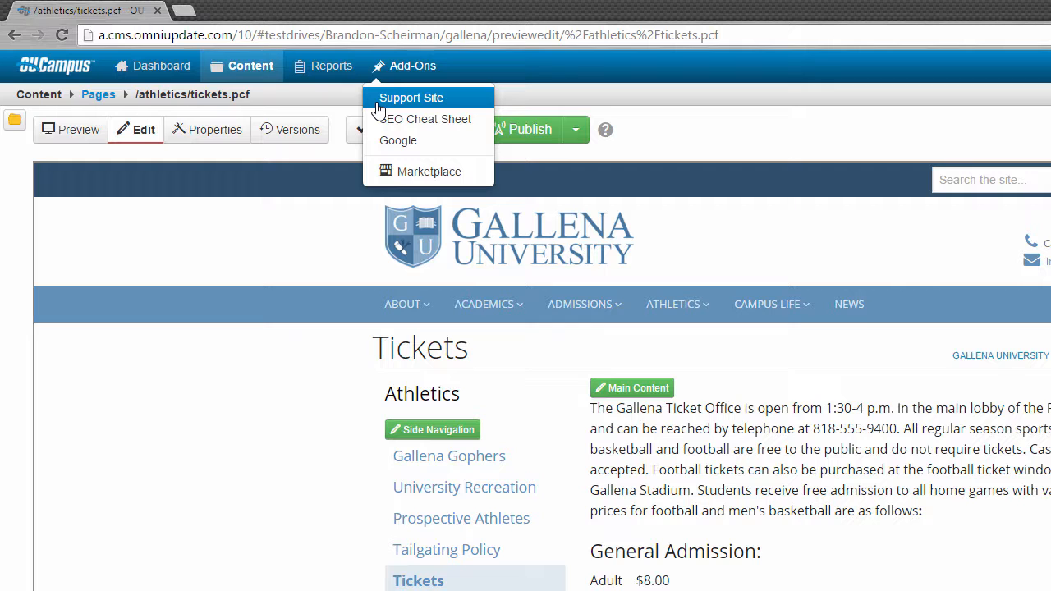
{"action": "left_click", "coordinate": [429, 118]}
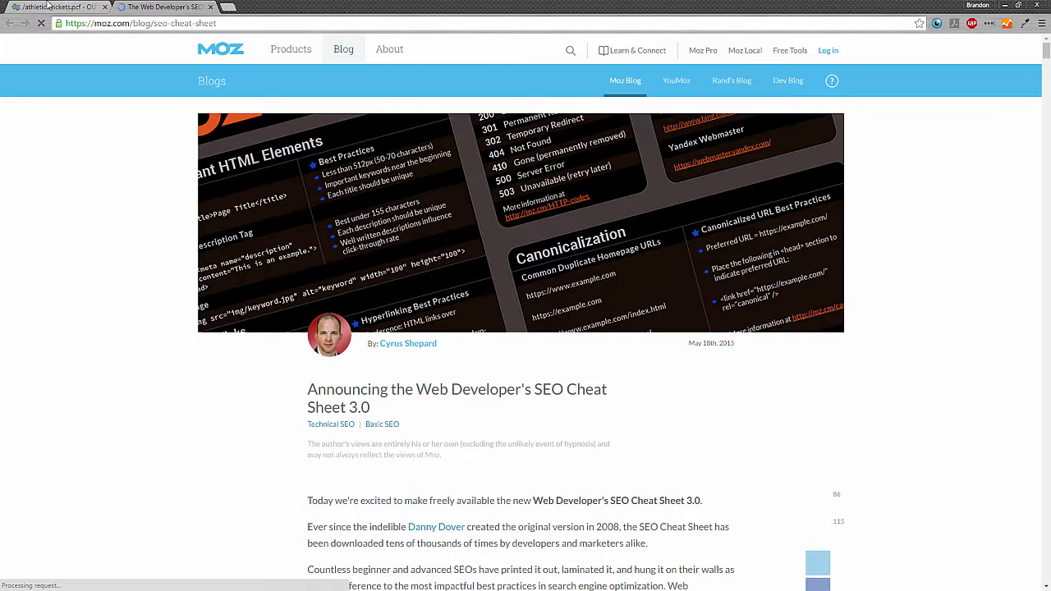
{"action": "left_click", "coordinate": [53, 6]}
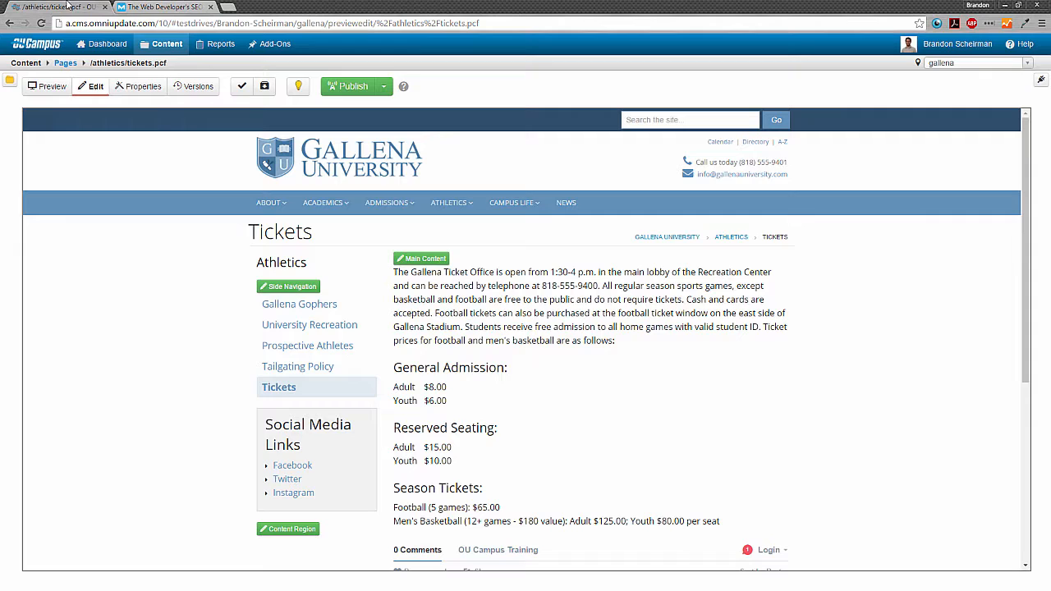
{"action": "mouse_move", "coordinate": [196, 174]}
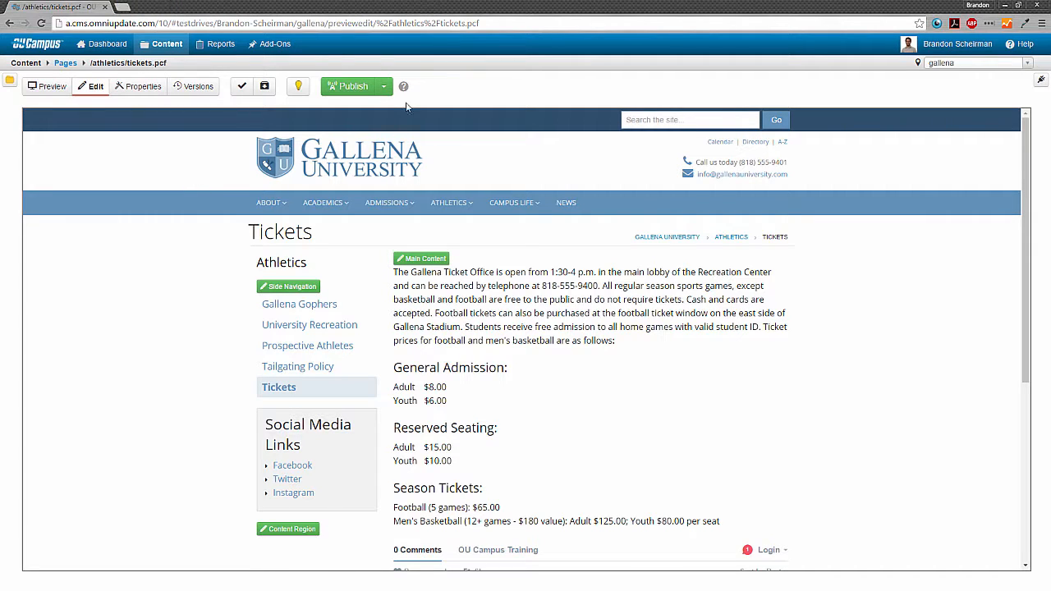
{"action": "mouse_move", "coordinate": [817, 56]}
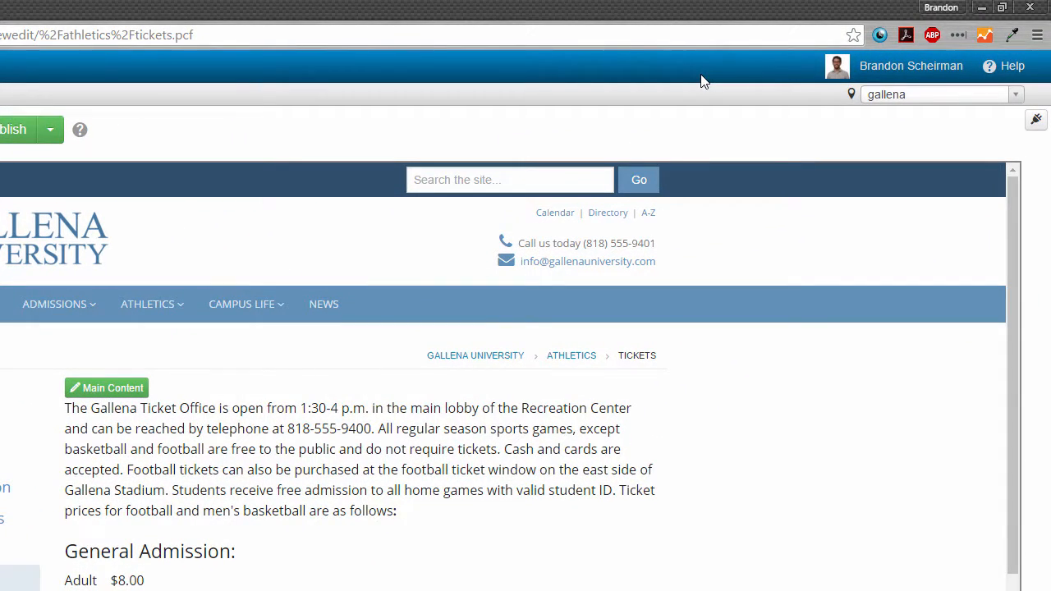
Step: Open your own account's user information settings from the top-right user menu
{"action": "left_click", "coordinate": [910, 66]}
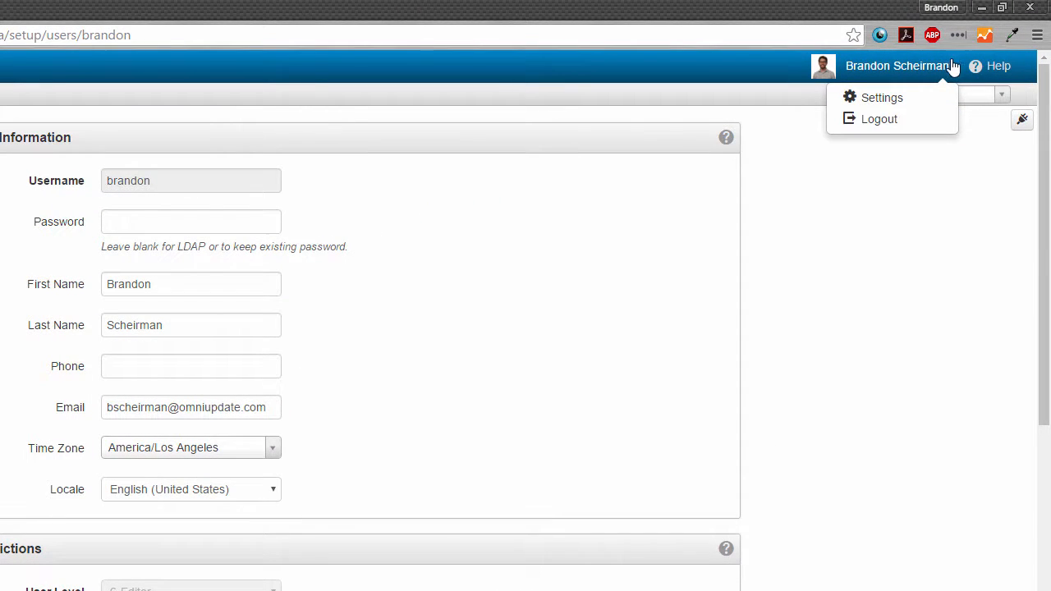
Step: Show the Release Notes for version 10.3.3 from the Help menu
{"action": "left_click", "coordinate": [998, 66]}
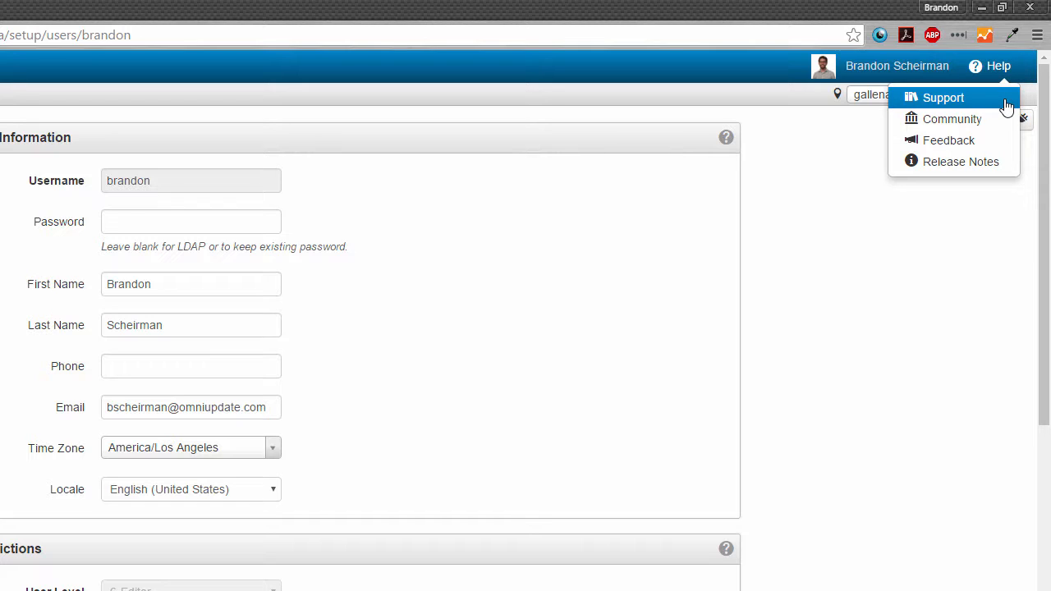
{"action": "mouse_move", "coordinate": [952, 118]}
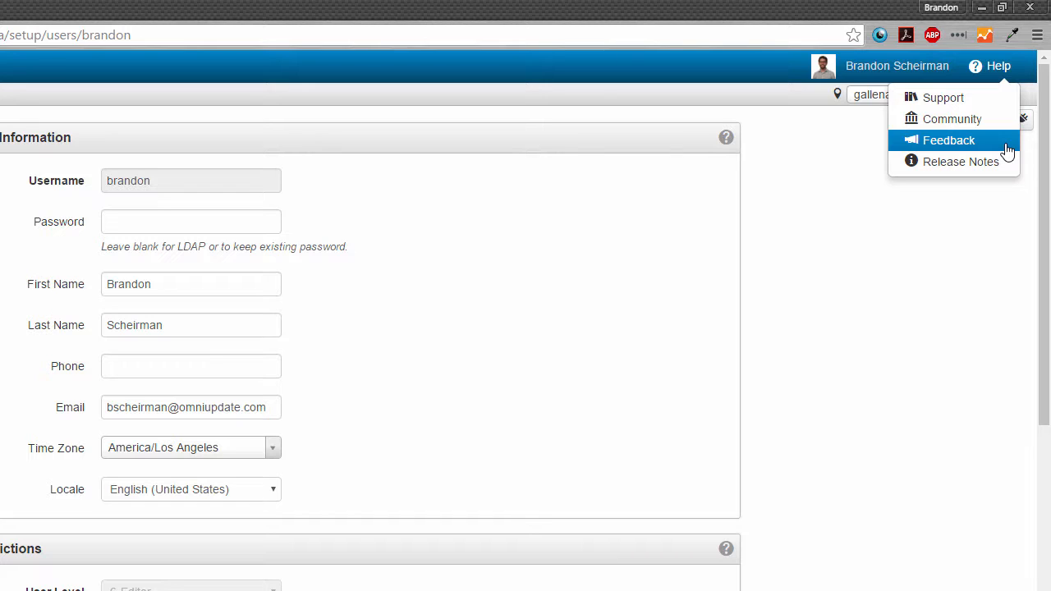
{"action": "mouse_move", "coordinate": [959, 161]}
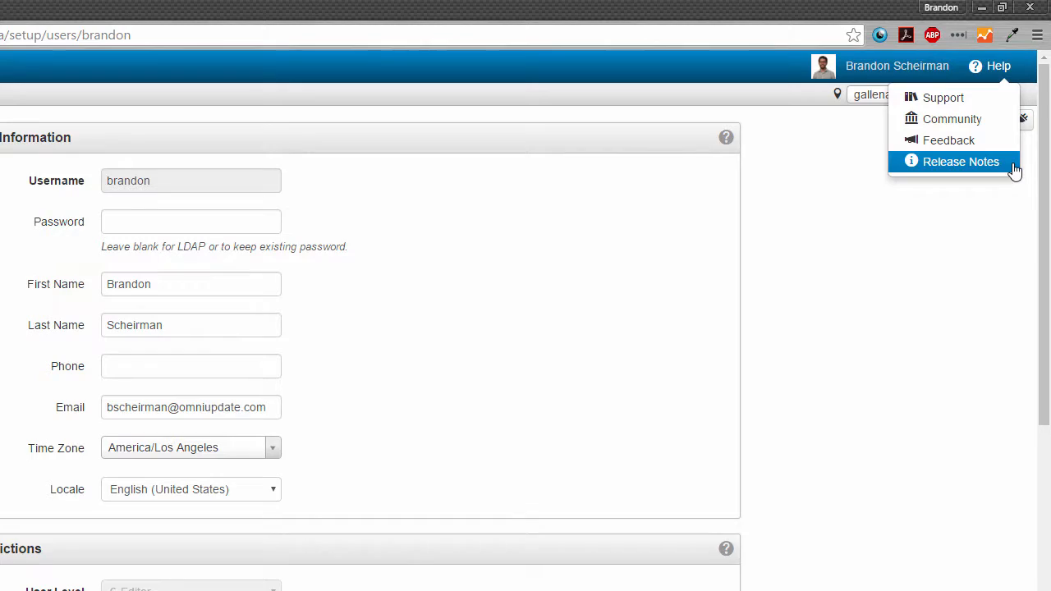
{"action": "left_click", "coordinate": [958, 160]}
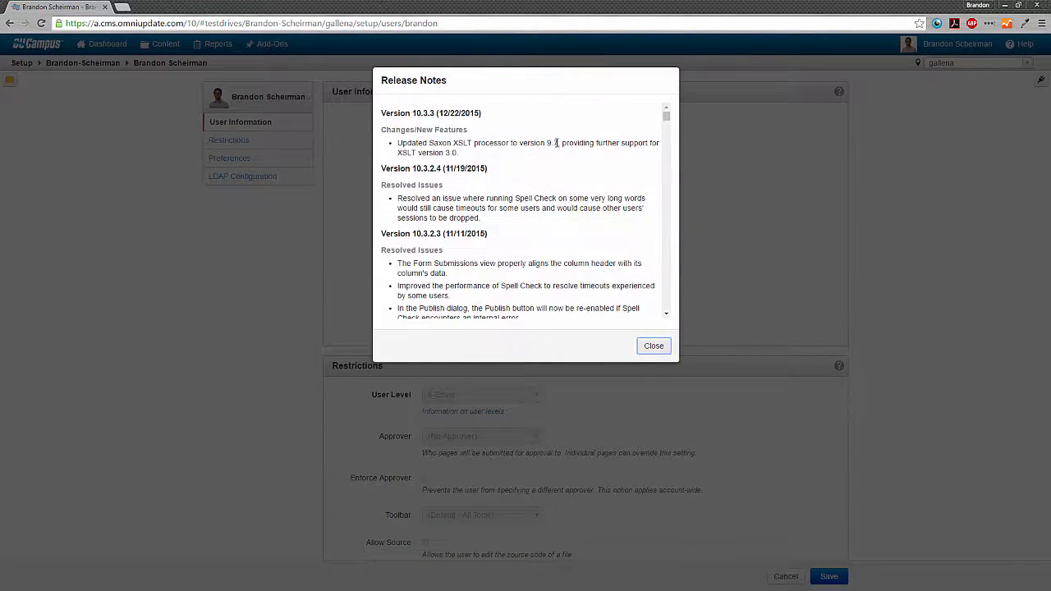
Step: Close the Release Notes dialog, returning to the account settings page
{"action": "left_click", "coordinate": [653, 345]}
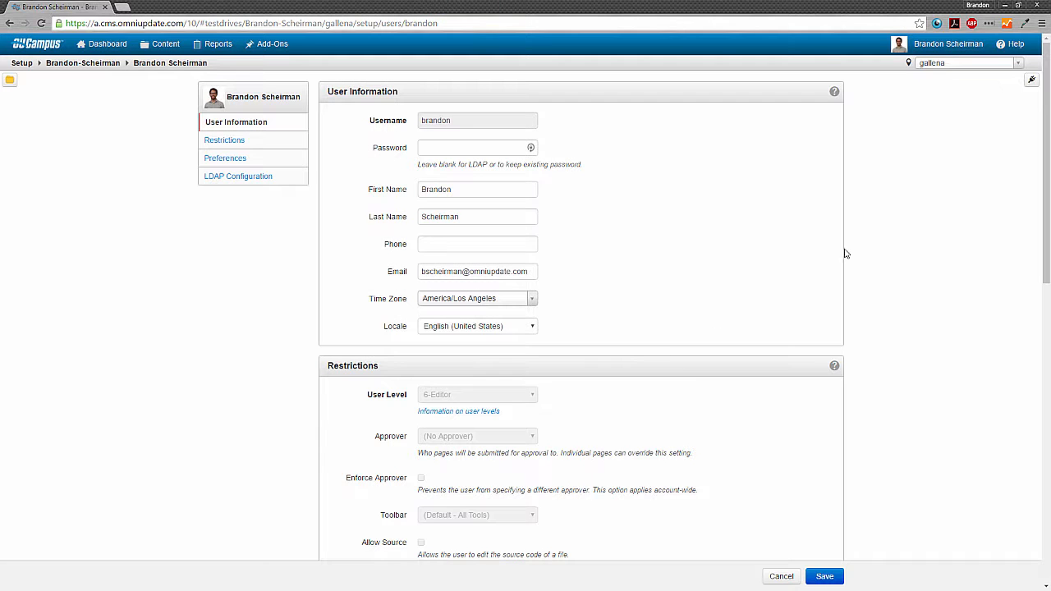
{"action": "mouse_move", "coordinate": [911, 158]}
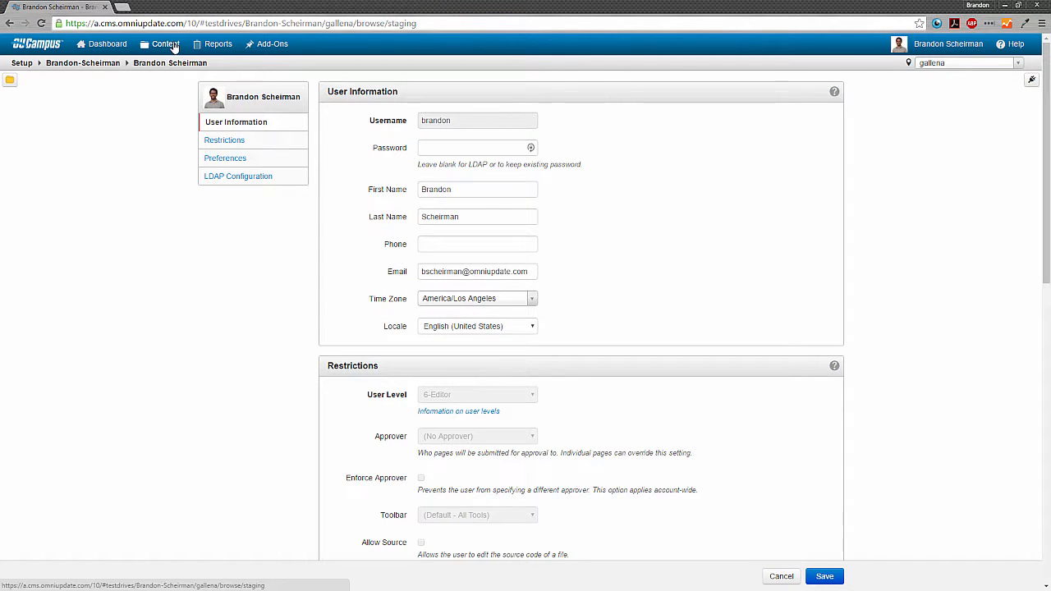
Step: Go to Content Pages, reveal the file navigation tree, and open index.pcf
{"action": "left_click", "coordinate": [166, 43]}
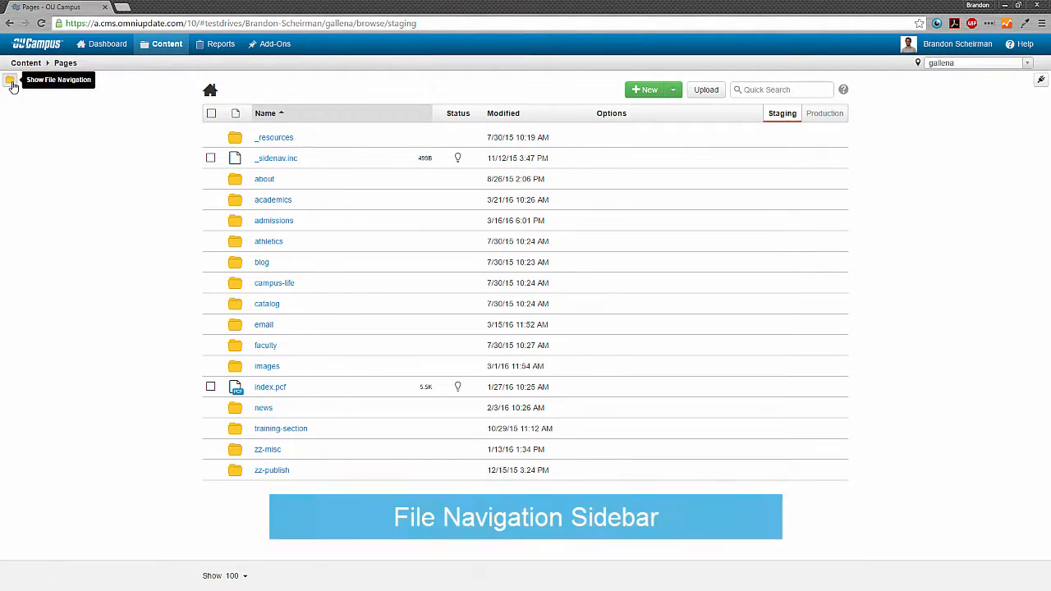
{"action": "left_click", "coordinate": [10, 85]}
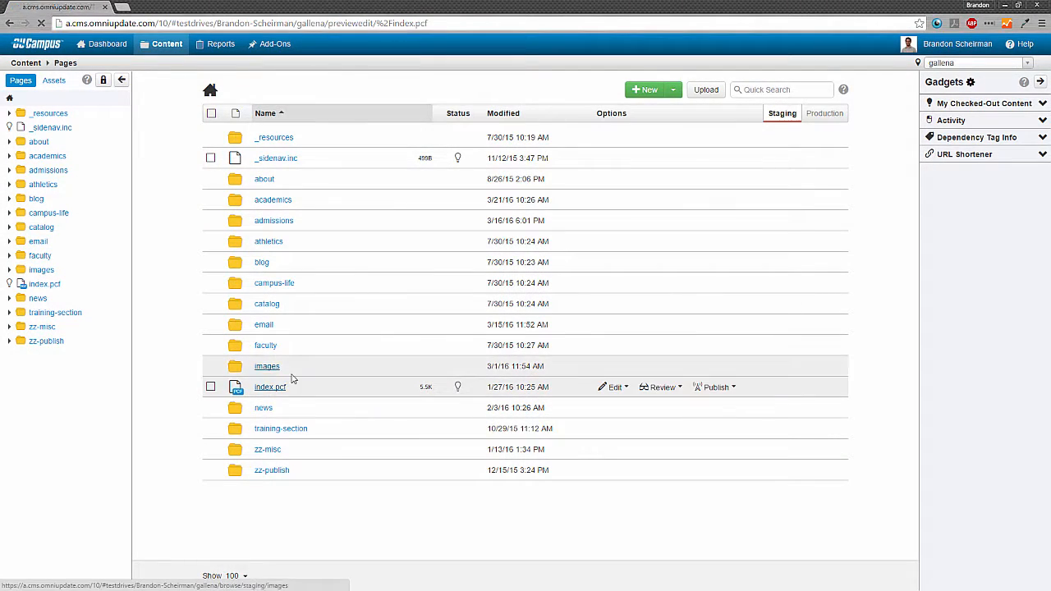
{"action": "left_click", "coordinate": [270, 387]}
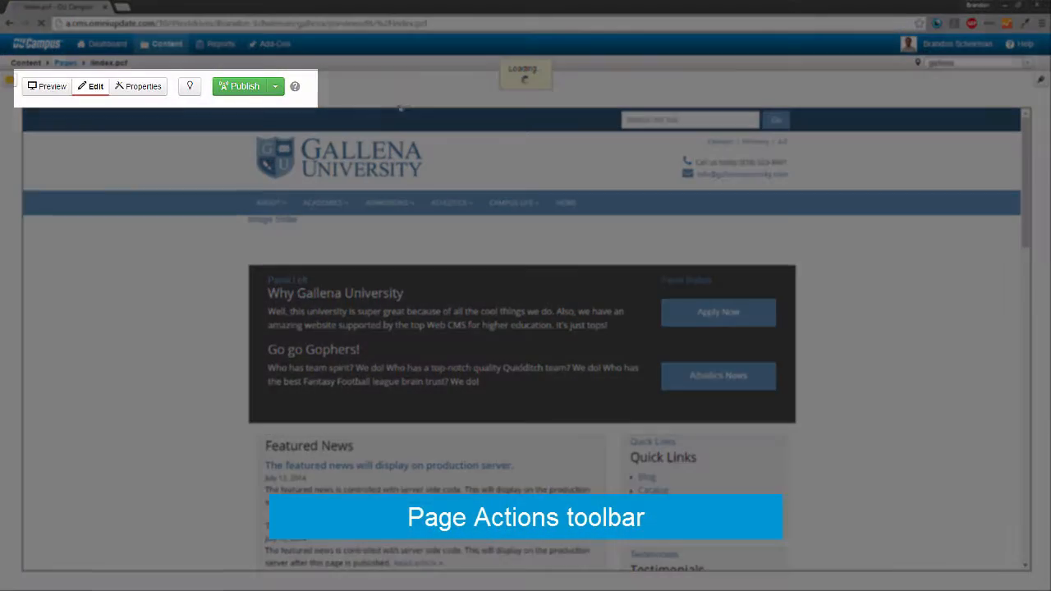